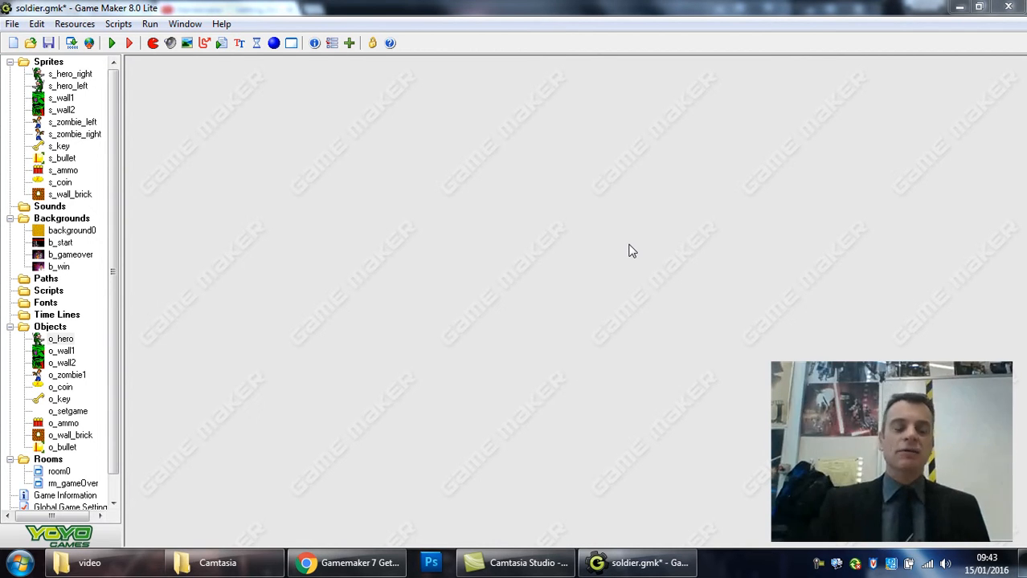
mouse_move(581, 232)
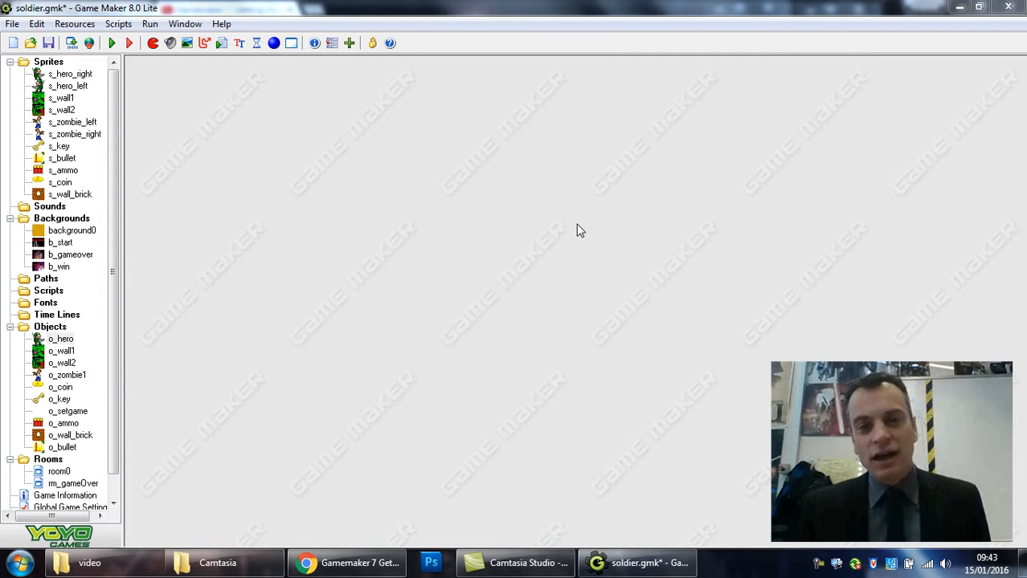
mouse_move(193, 85)
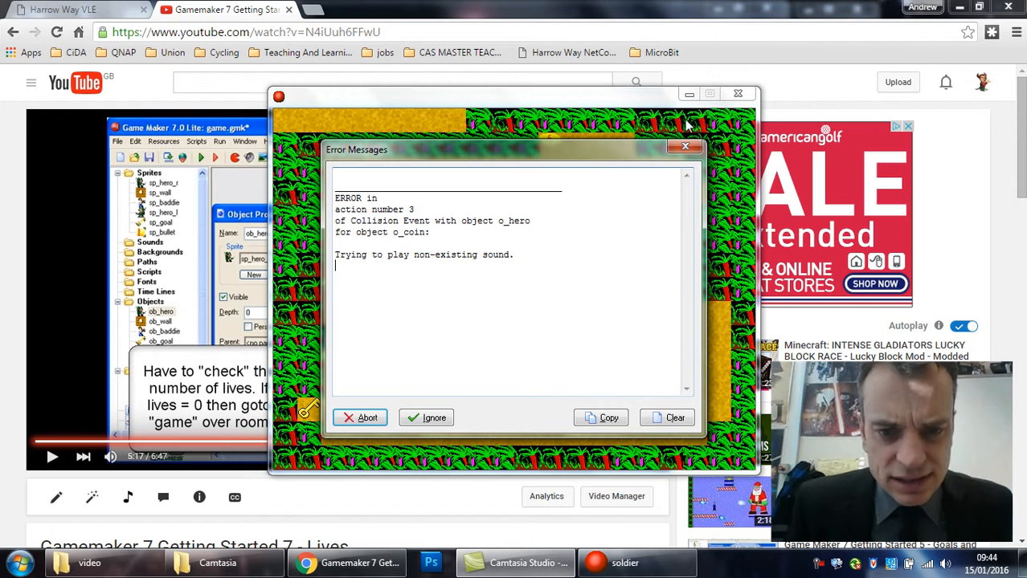
mouse_move(393, 421)
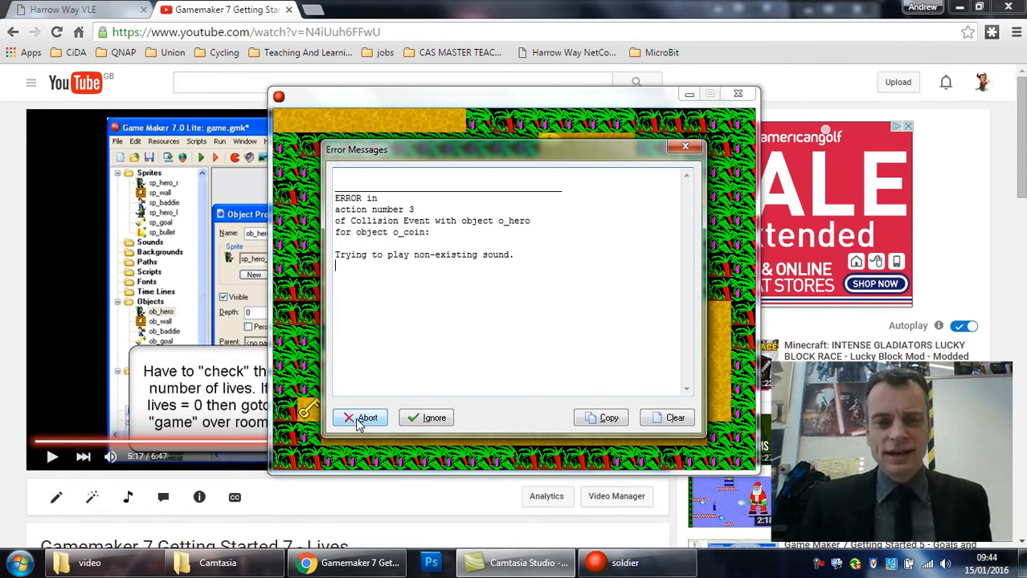
- Abort the crashed test game, then inspect and close o_hero and o_coin
click(360, 418)
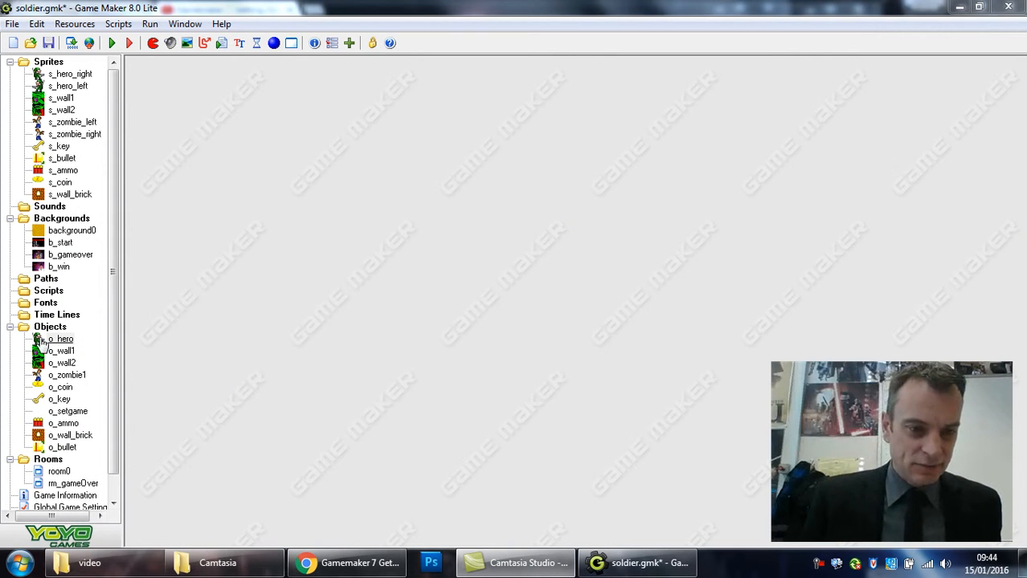
double_click(61, 338)
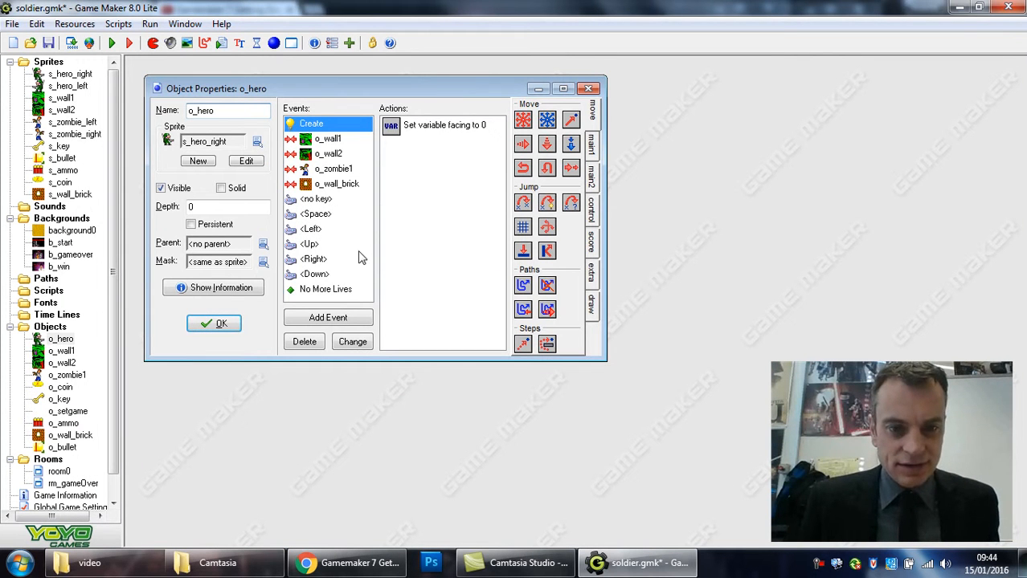
click(214, 323)
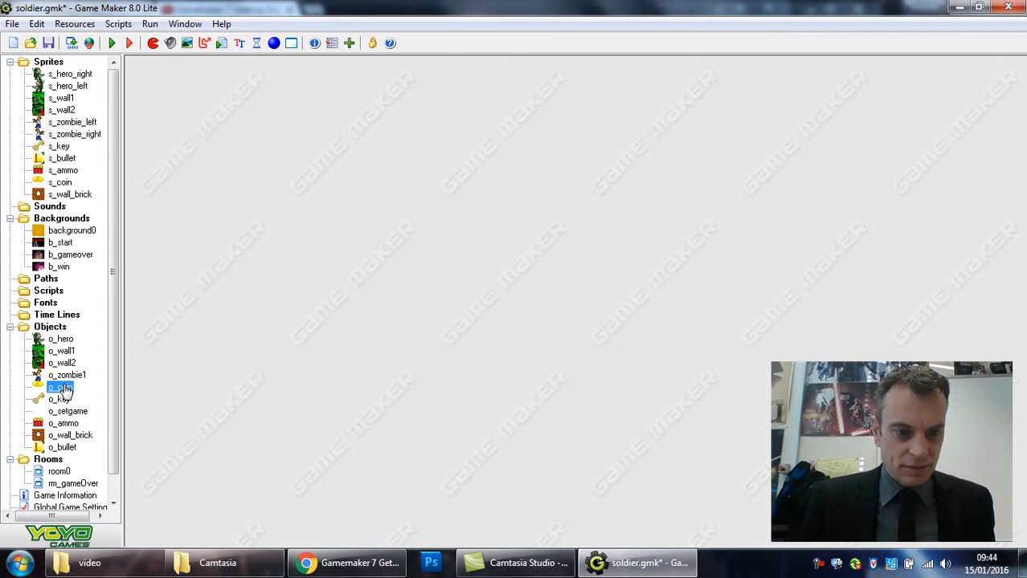
double_click(60, 387)
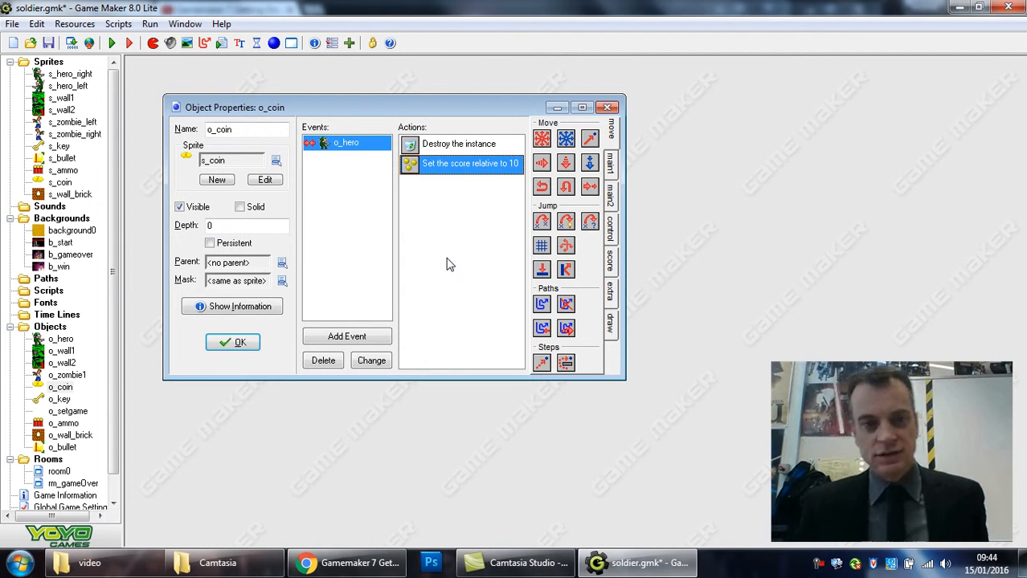
click(233, 342)
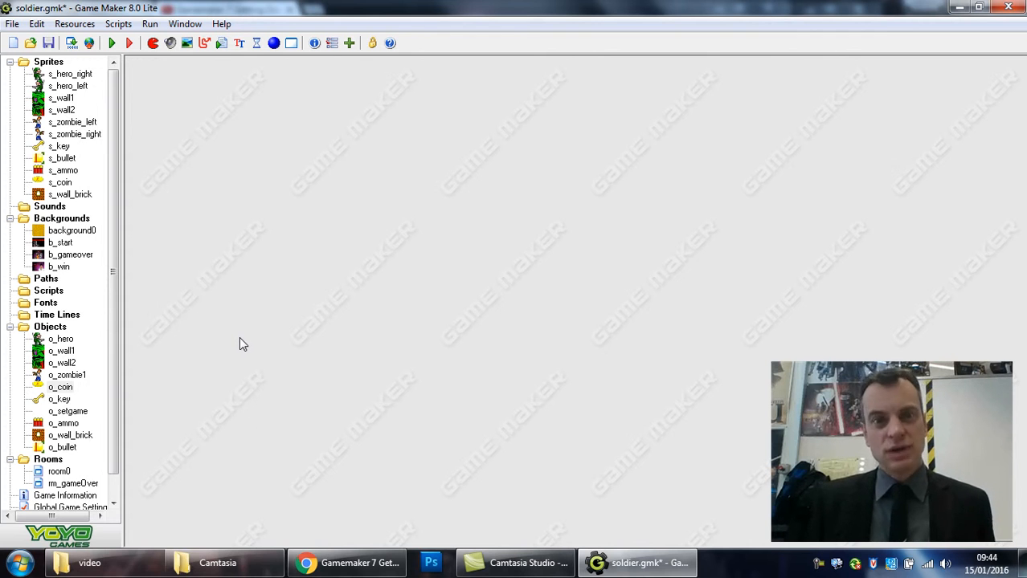
mouse_move(251, 335)
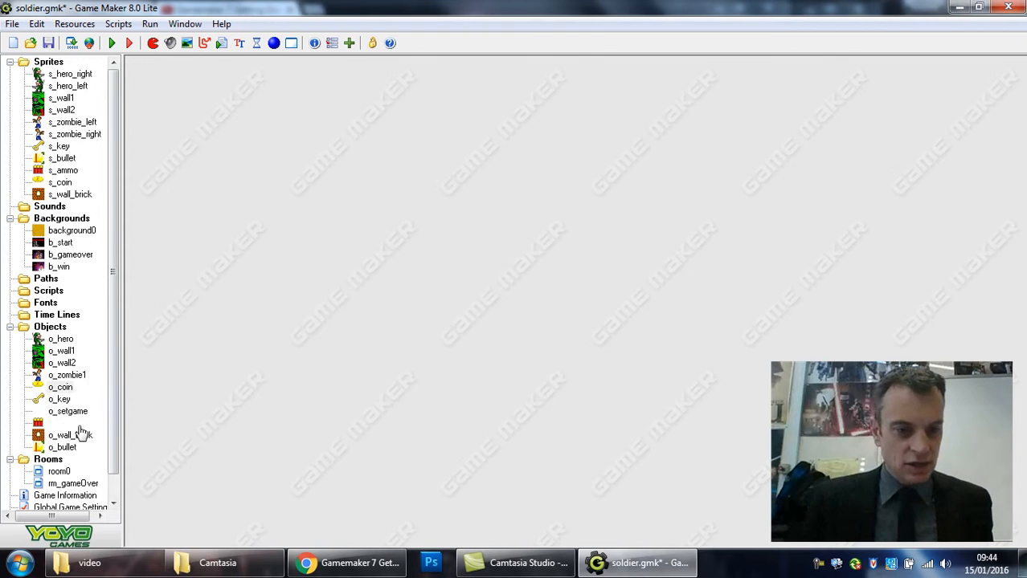
- Open o_bullet and show its collision event with o_zombie1
double_click(63, 448)
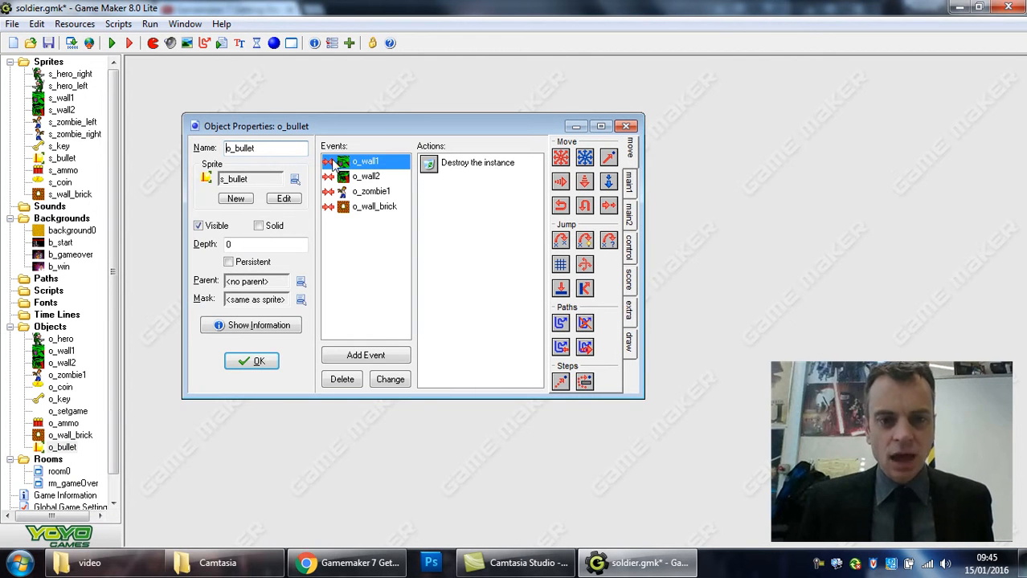
mouse_move(448, 169)
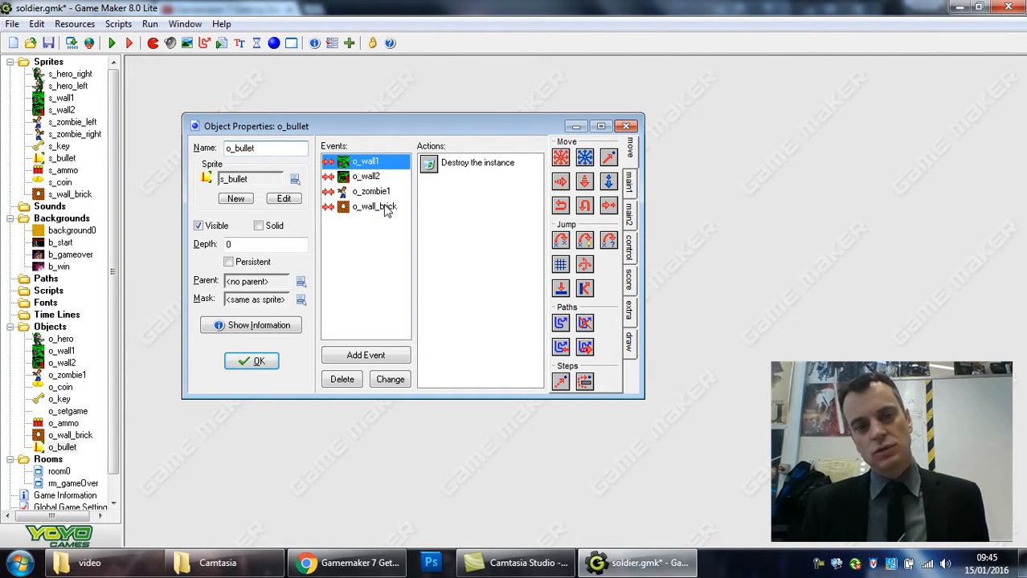
click(371, 192)
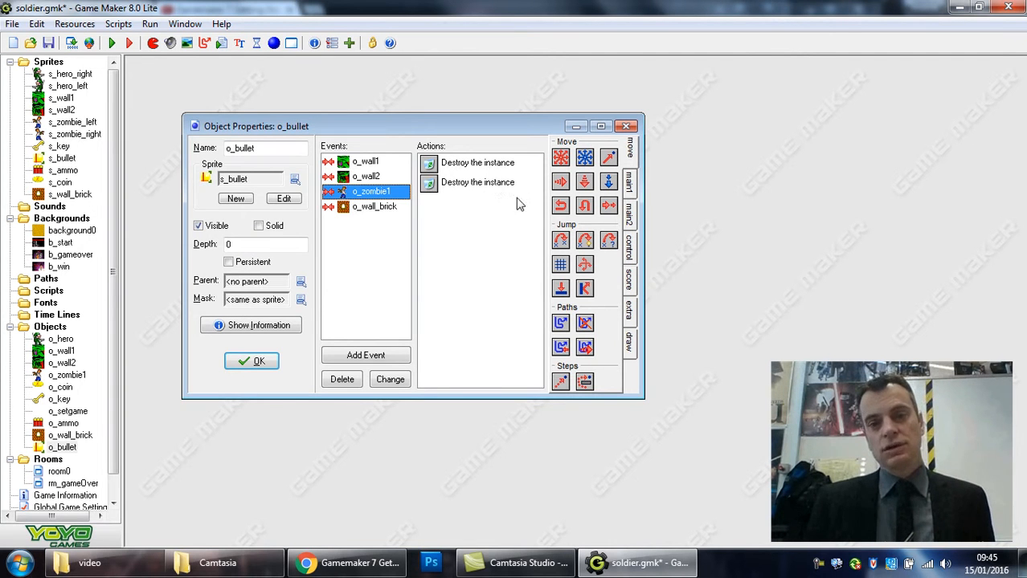
mouse_move(629, 290)
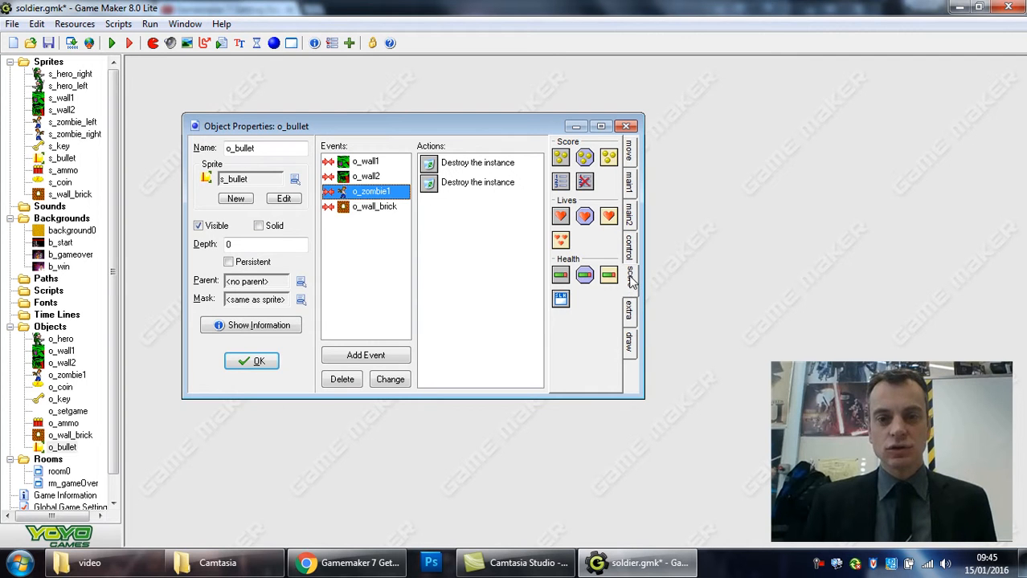
mouse_move(560, 172)
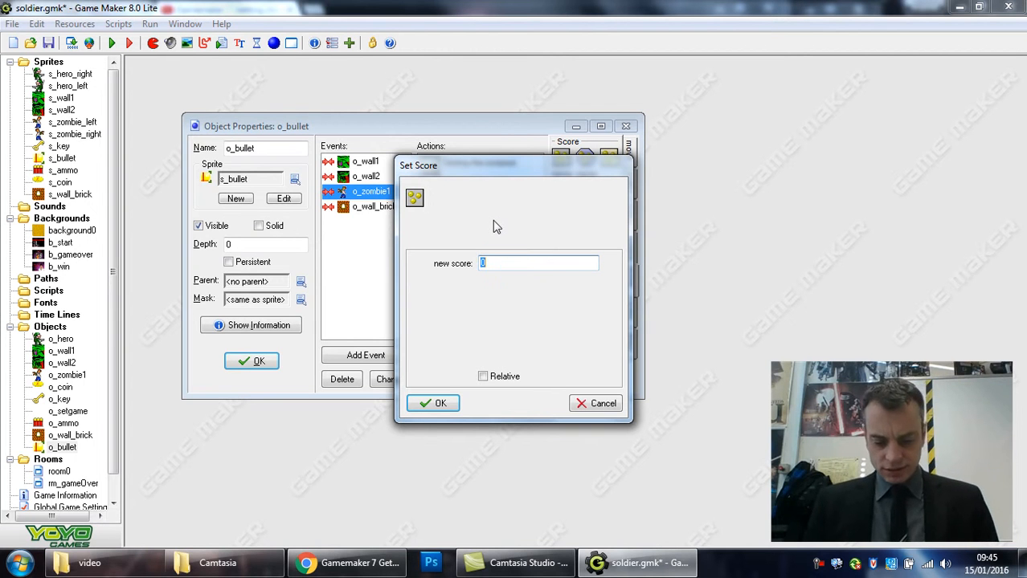
- Add a relative Set Score action of 50 to the bullet's zombie collision
text(50)
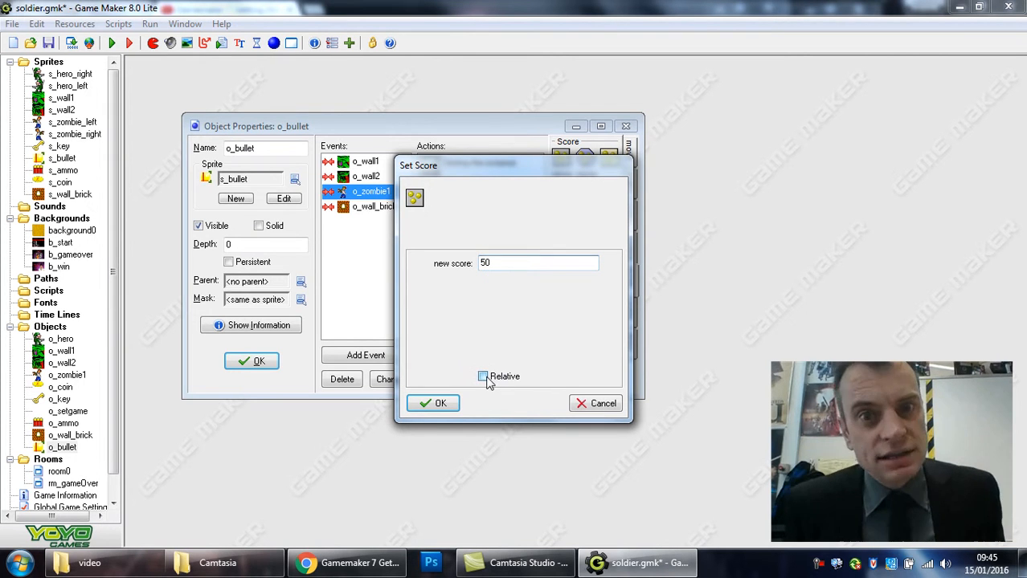
click(482, 376)
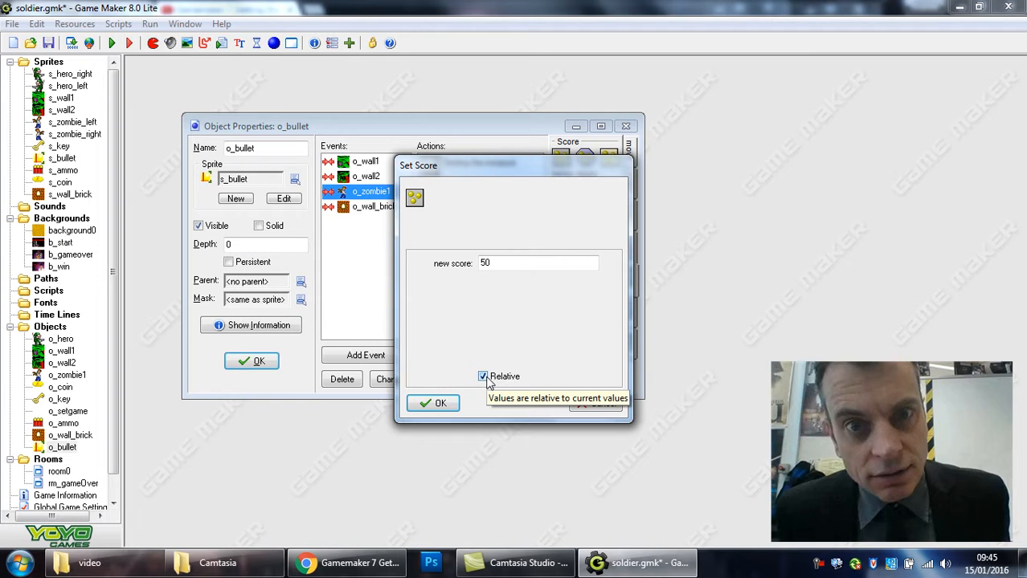
mouse_move(545, 360)
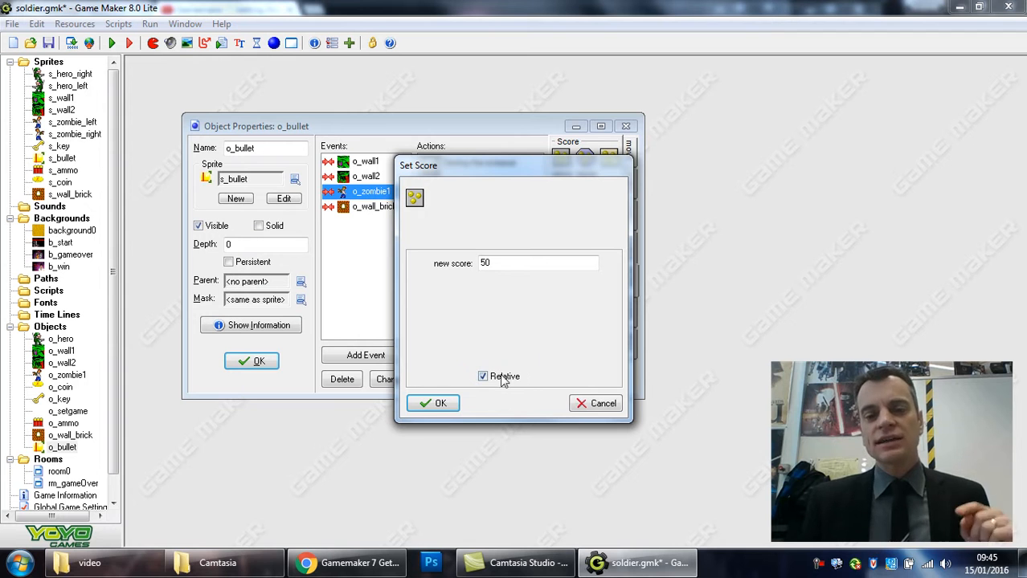
mouse_move(488, 380)
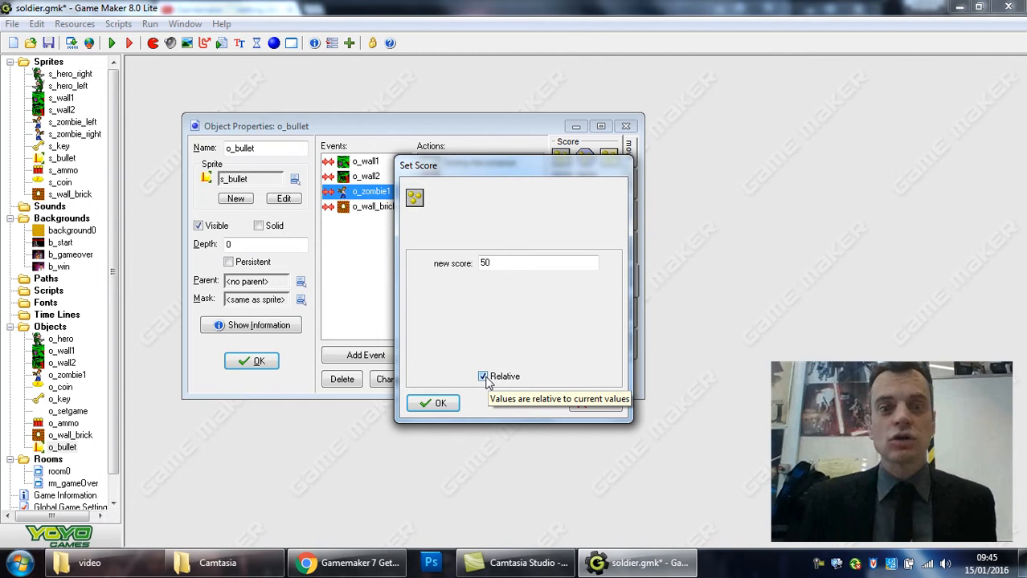
click(434, 402)
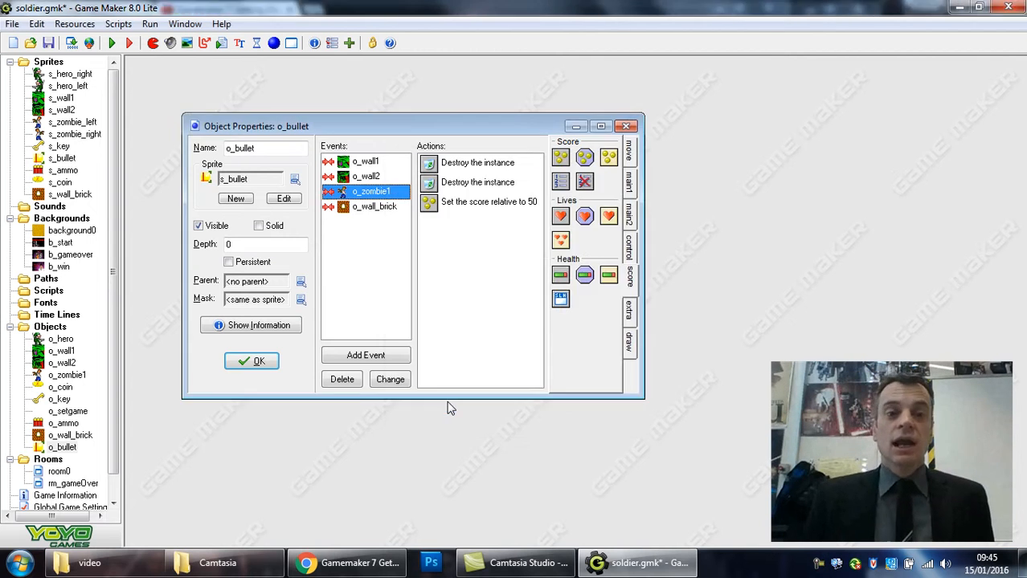
- Confirm and close o_bullet's properties, keeping the new score action
click(252, 361)
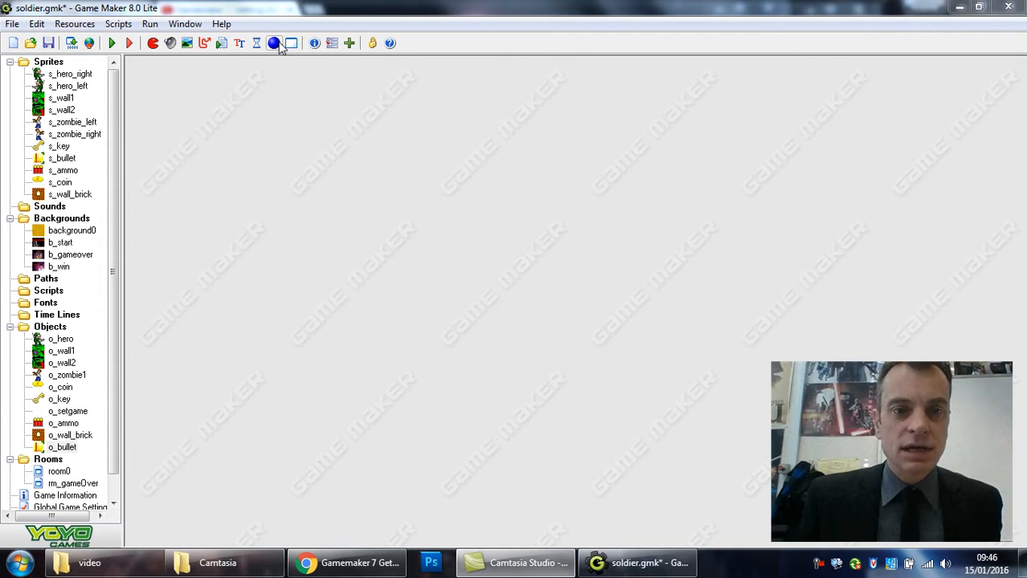
- Create a new object and rename it o_display
click(274, 43)
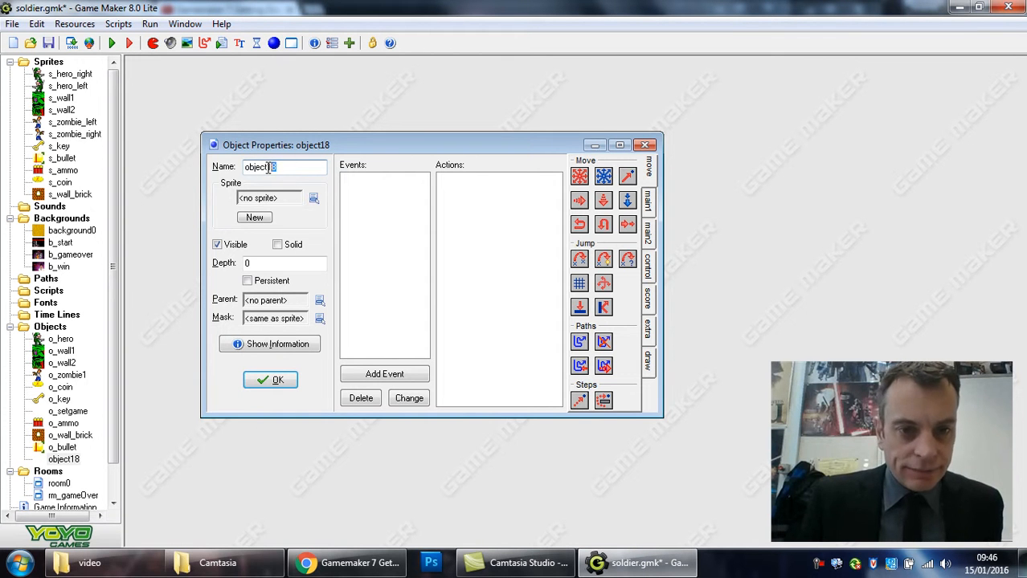
triple_click(285, 167)
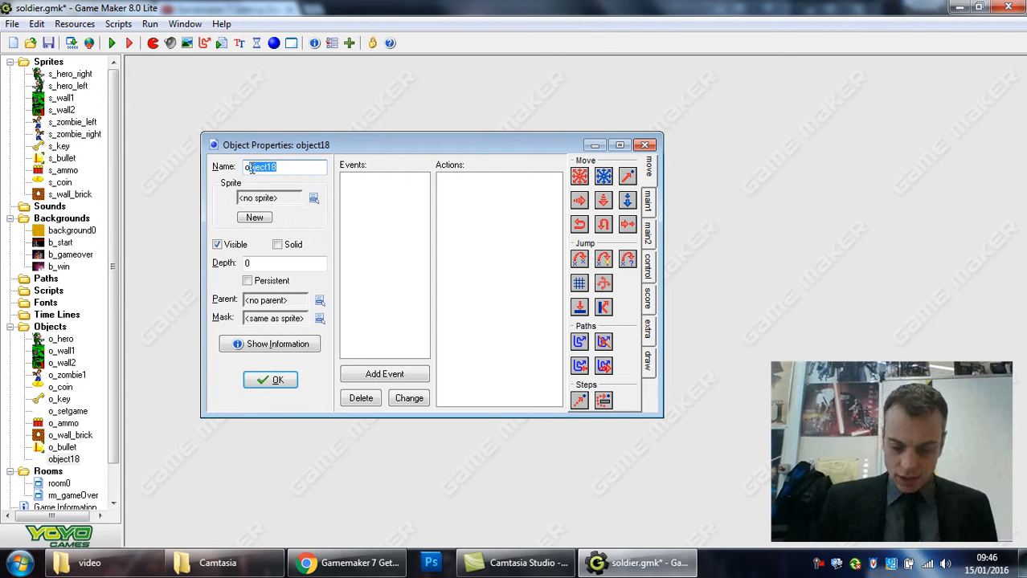
text(o_display)
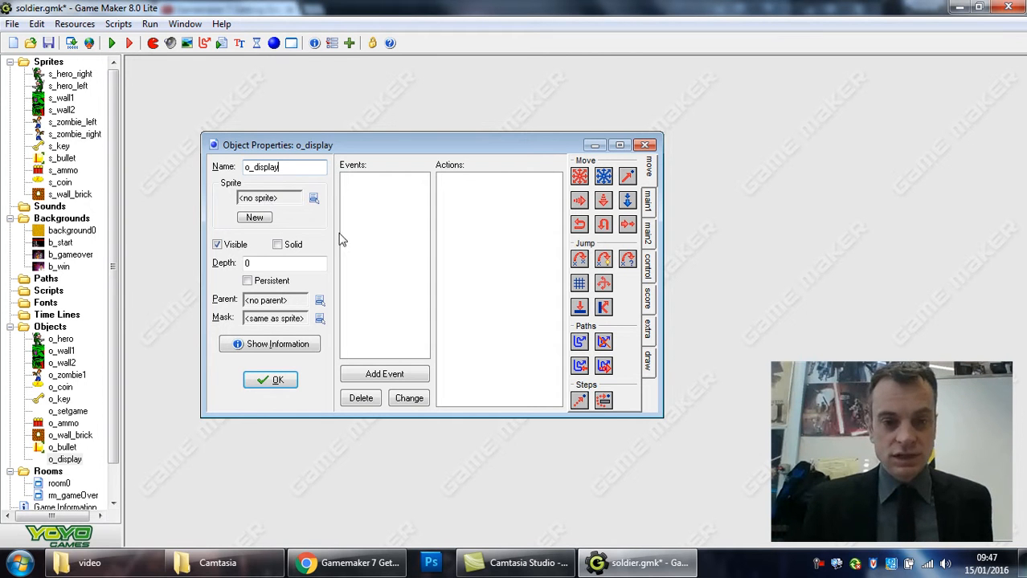
- Add a Draw event drawing the score at x/y 0 with caption 'Score:'
click(384, 373)
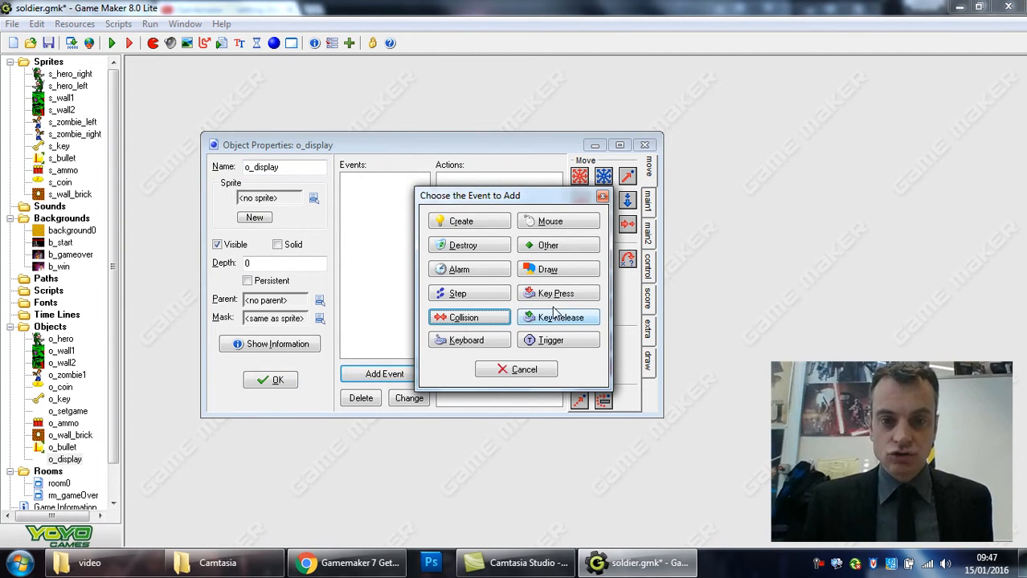
click(548, 269)
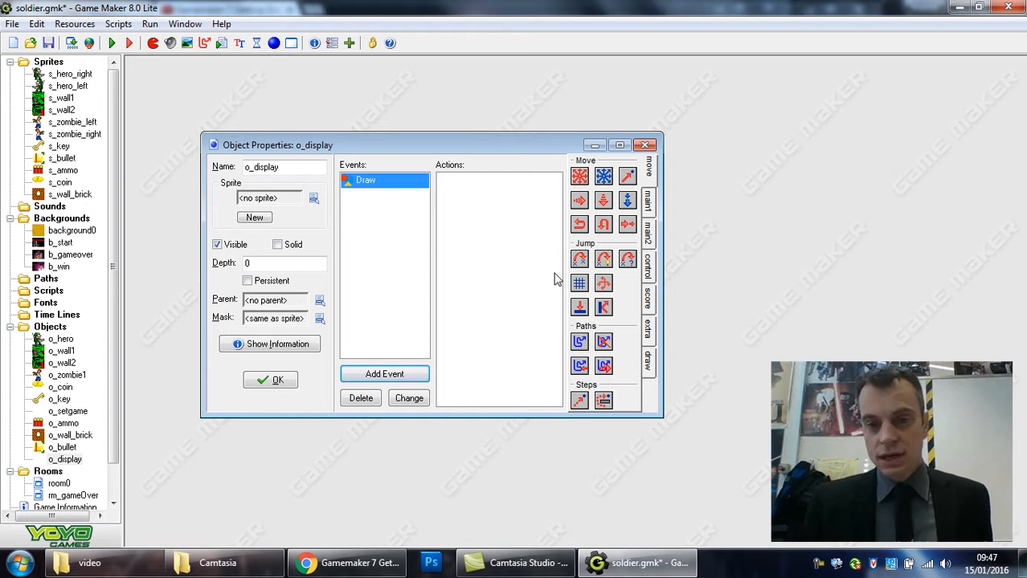
click(648, 301)
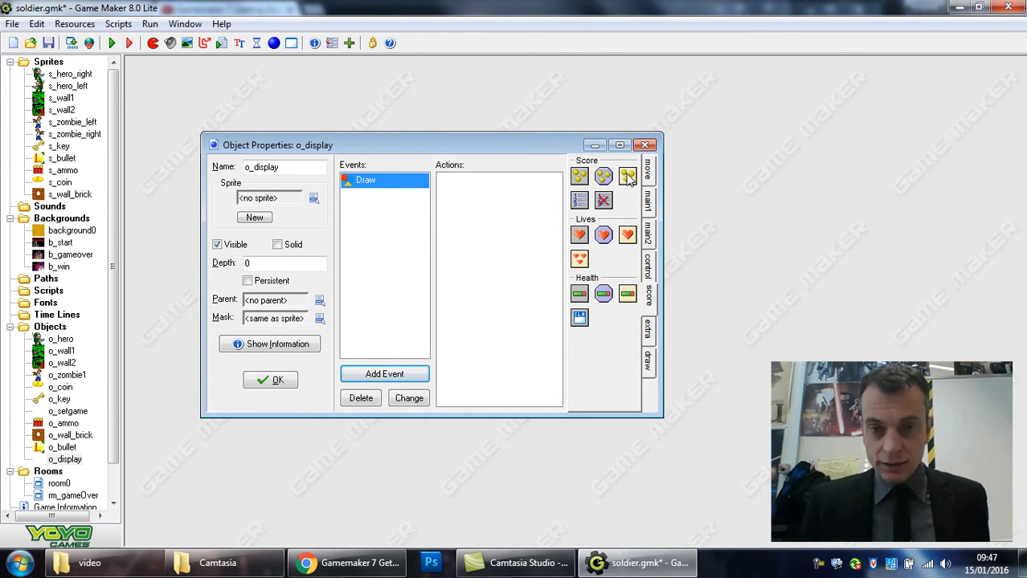
double_click(580, 176)
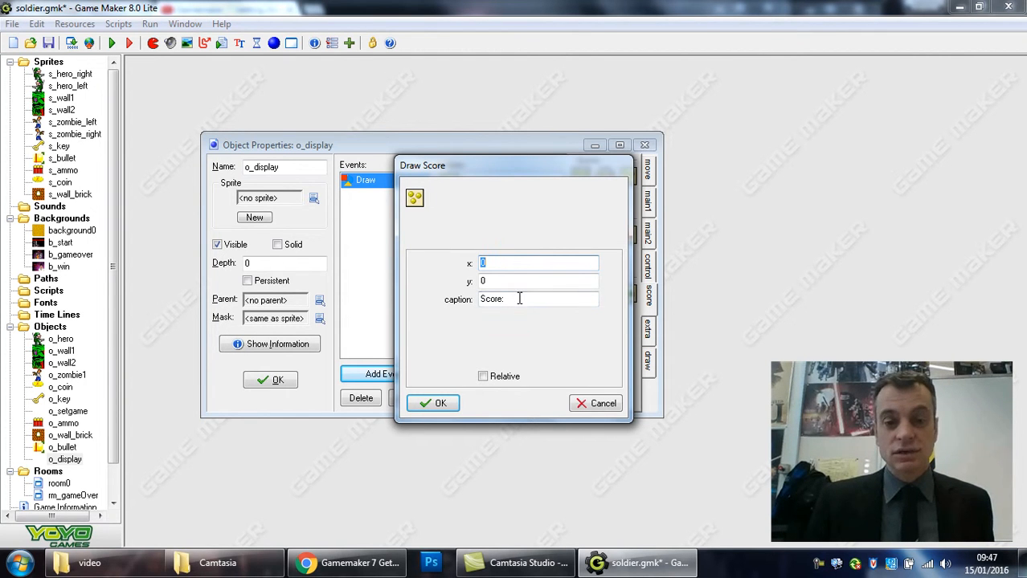
click(440, 404)
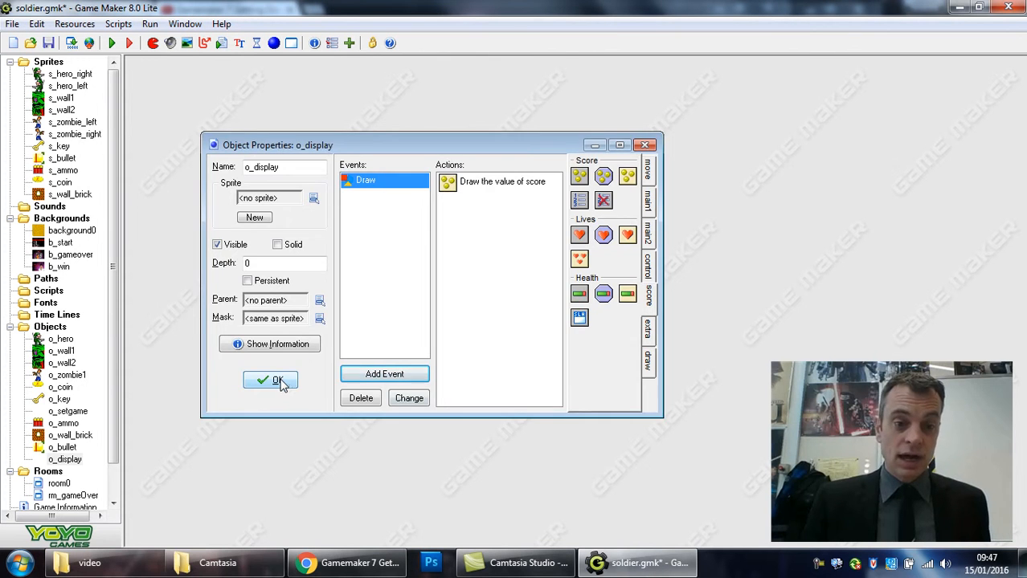
click(270, 380)
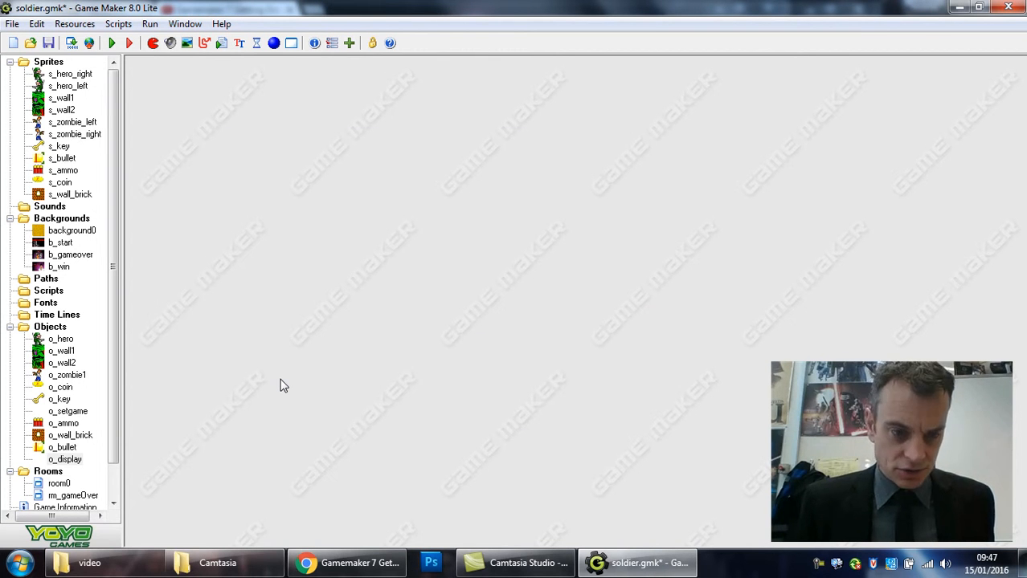
- Open room0 and pick o_display as the object to place
double_click(60, 483)
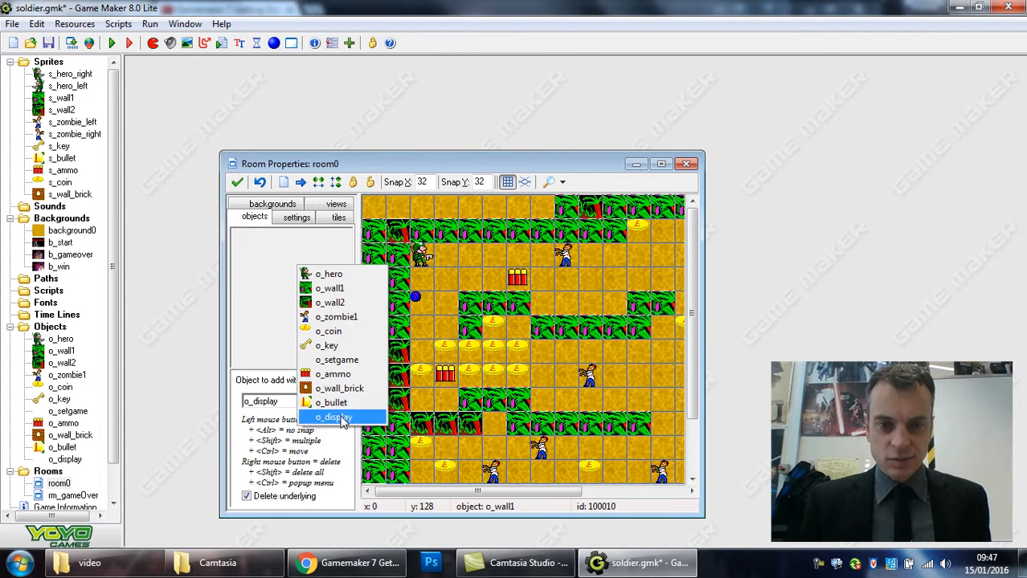
click(333, 417)
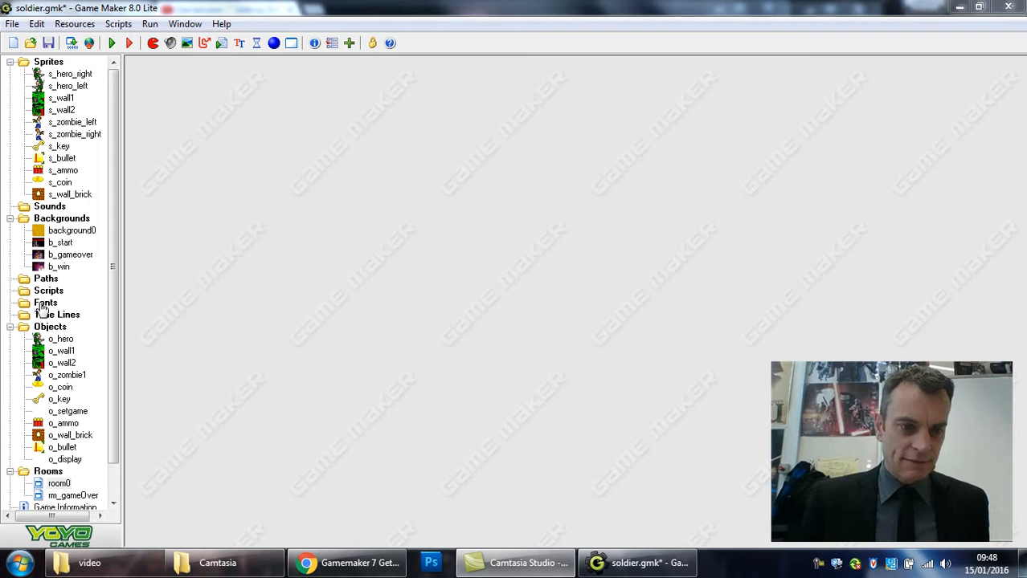
mouse_move(155, 171)
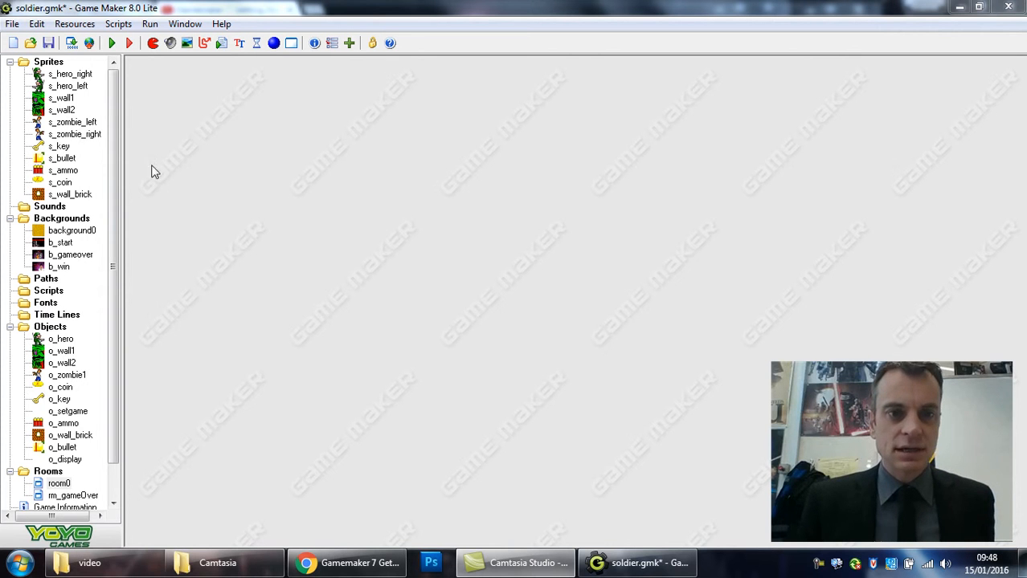
mouse_move(239, 45)
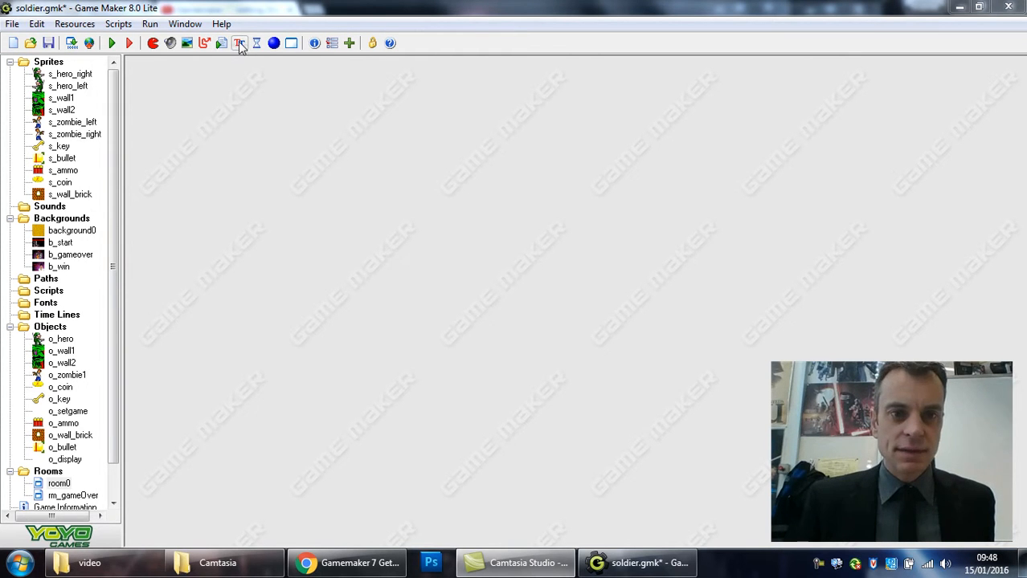
- Create the font_stencil font using the Stencil typeface at size 18
click(239, 42)
text(font_s)
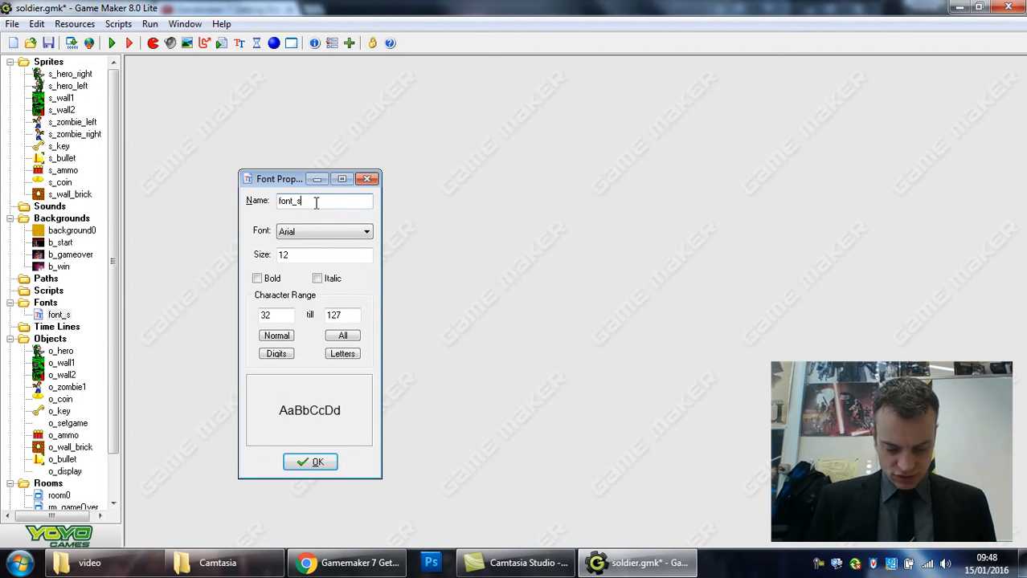
text(tencil)
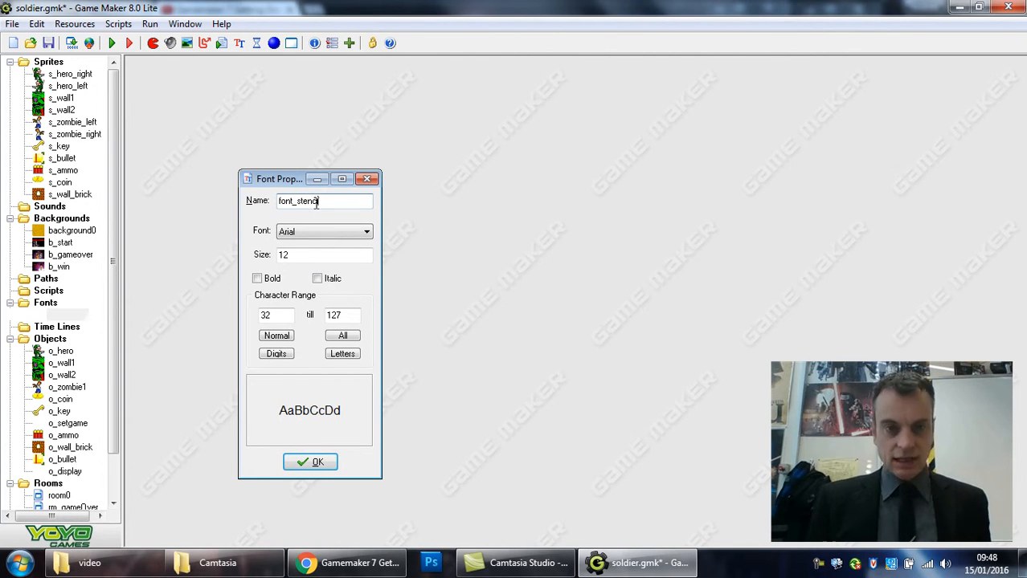
click(366, 232)
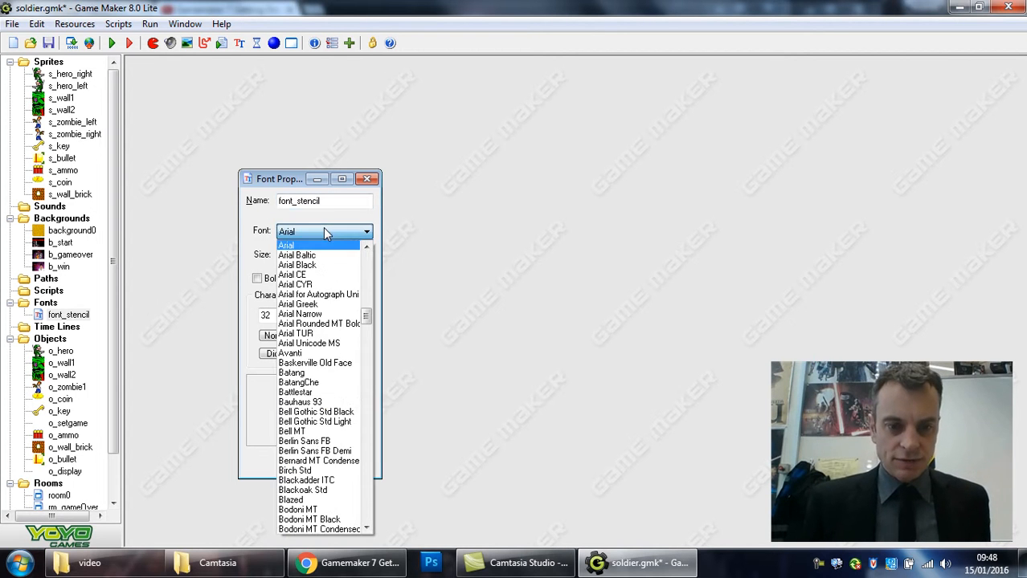
scroll(down, 3)
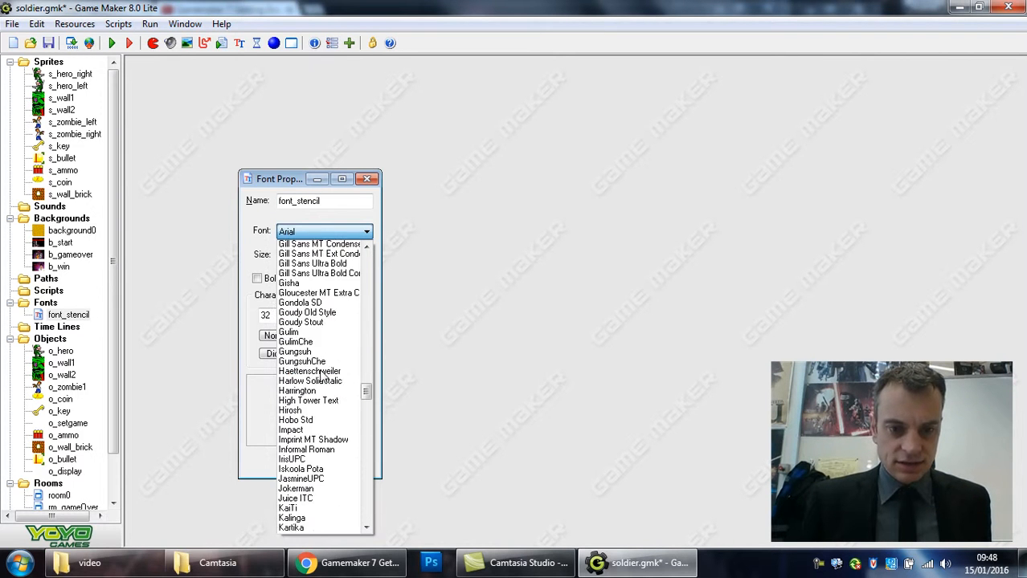
scroll(down, 3)
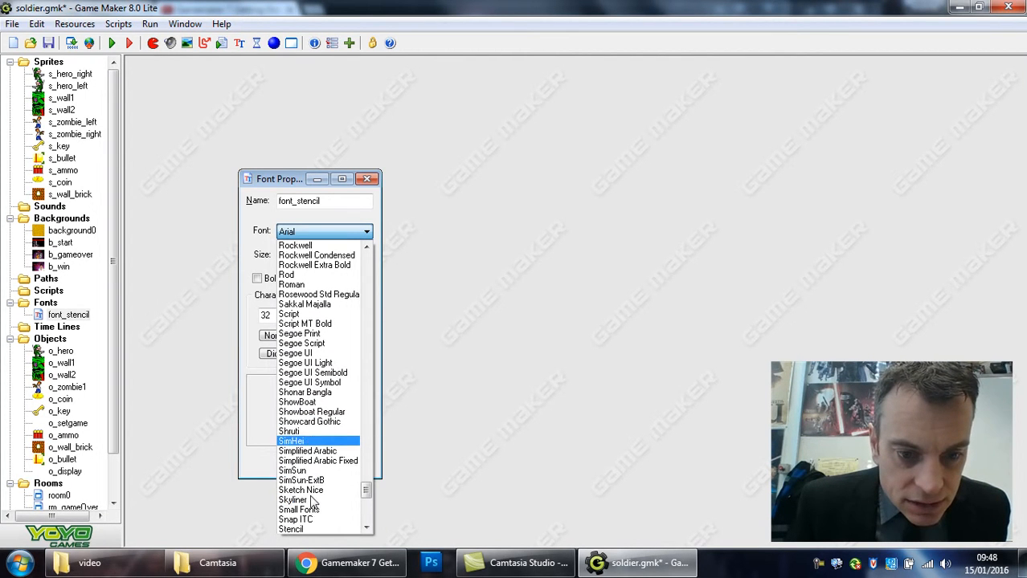
click(291, 530)
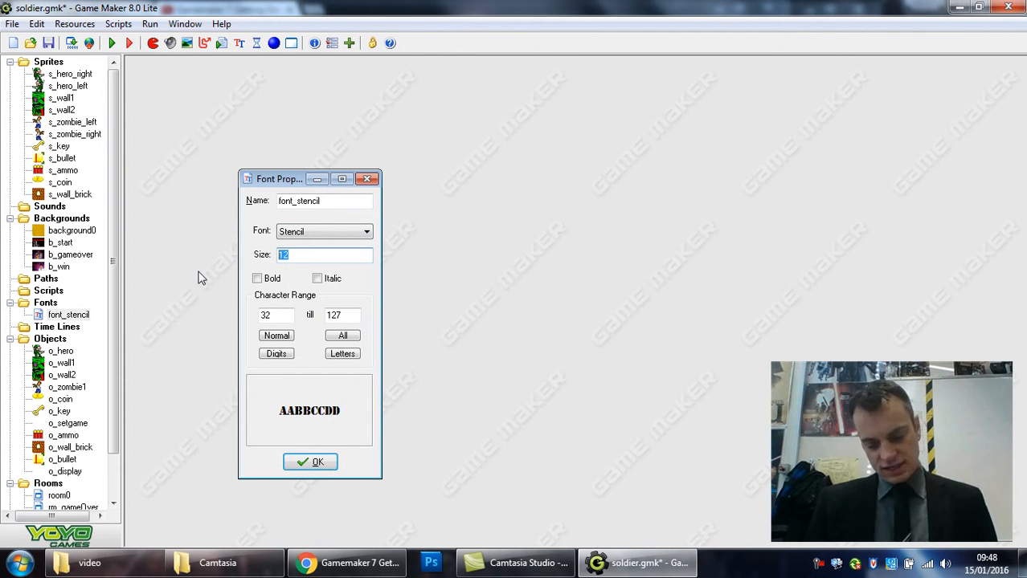
text(18)
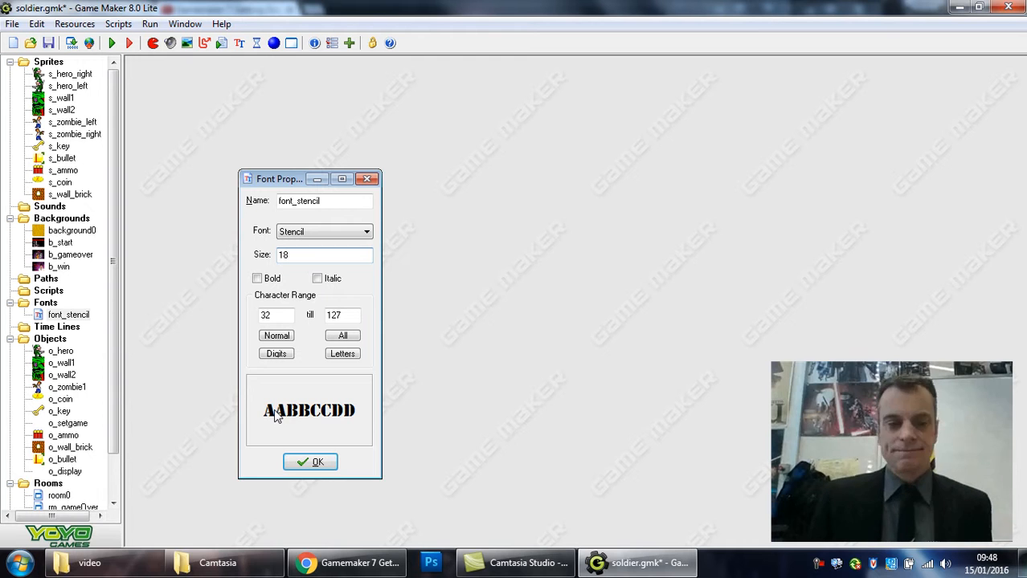
click(311, 462)
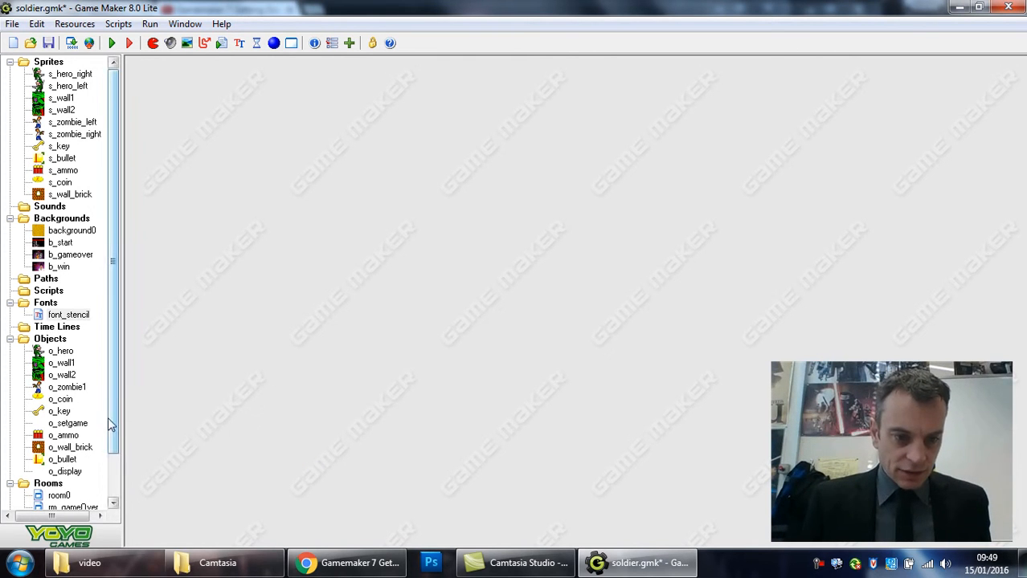
- Add a Set Font action using font_stencil to o_display's Draw event
double_click(66, 472)
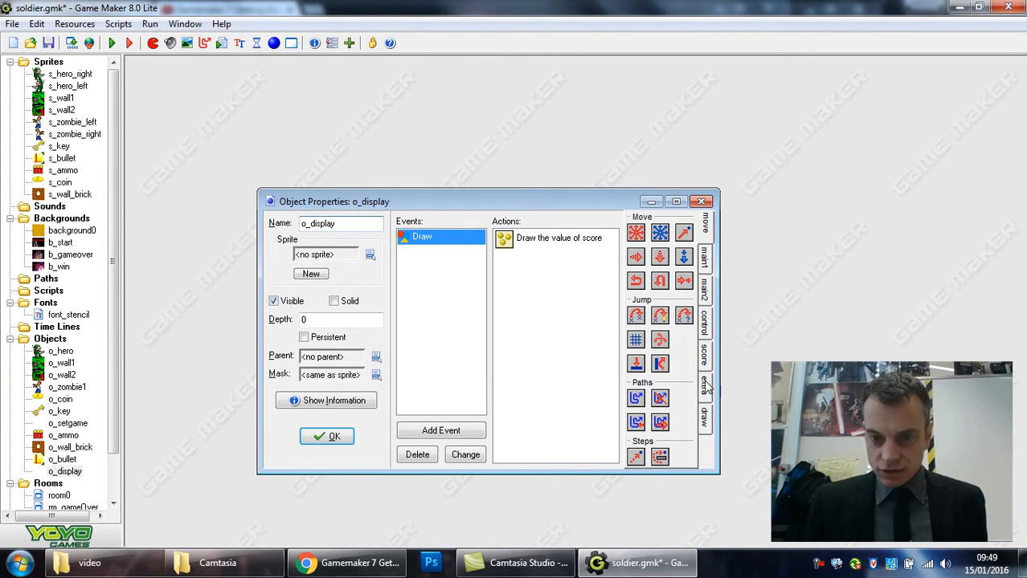
click(705, 415)
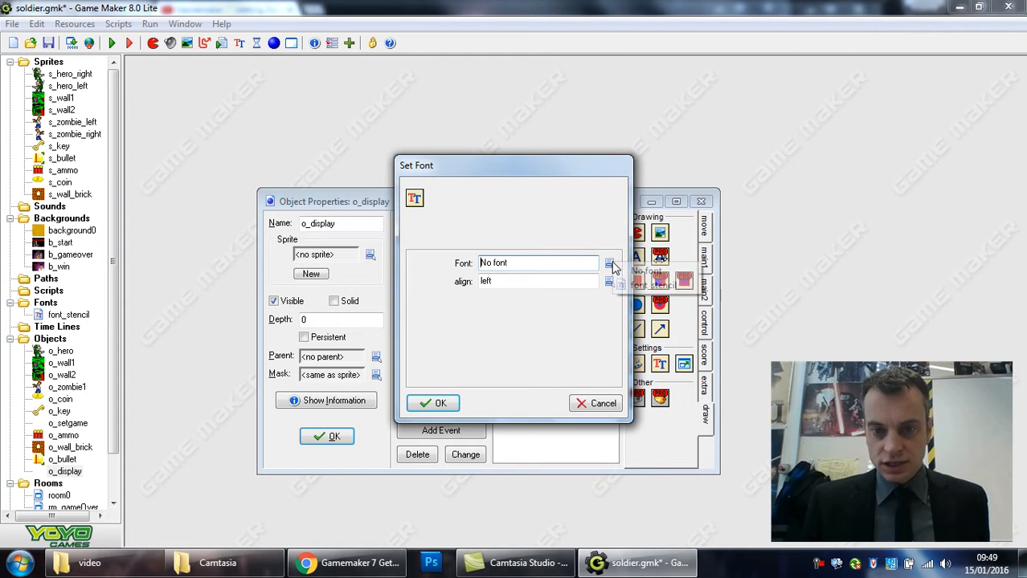
click(610, 263)
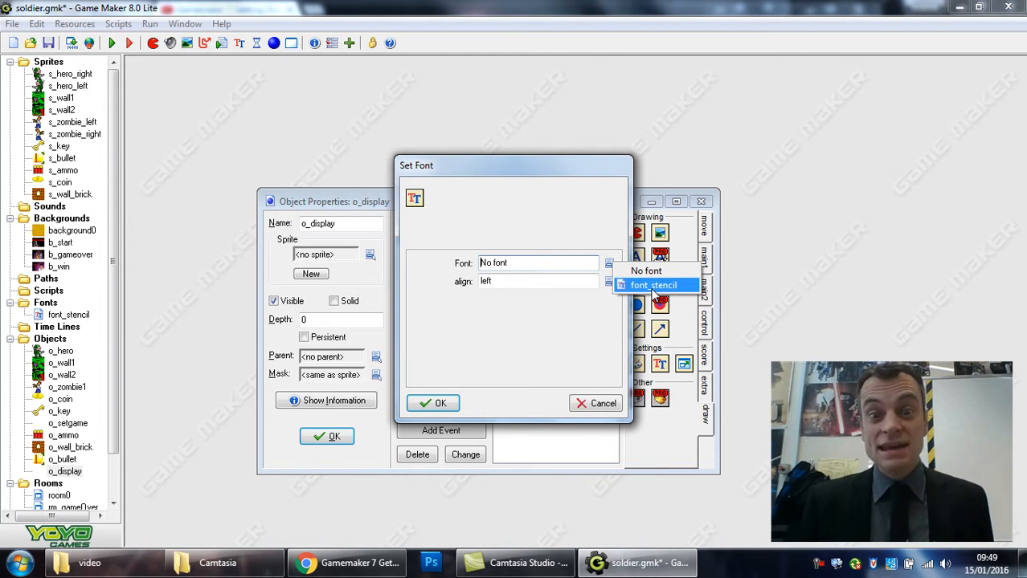
click(654, 285)
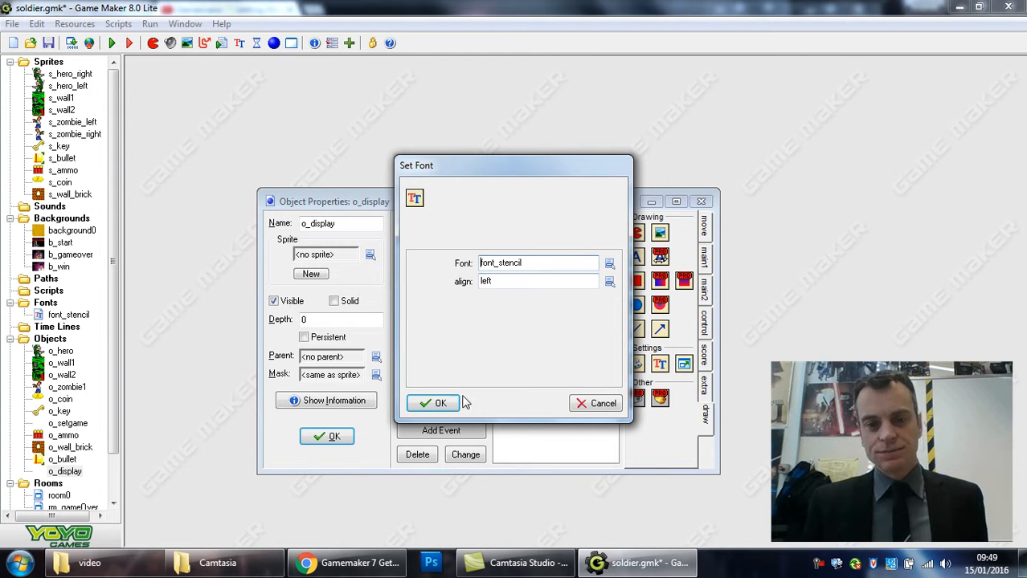
click(434, 403)
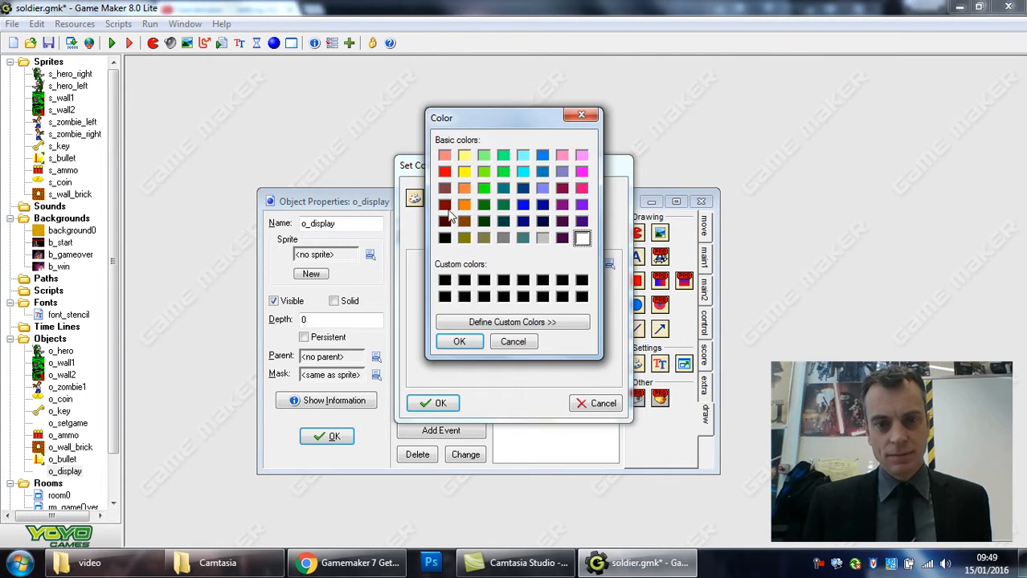
- Add a red Set Color action and close o_display's properties
click(459, 342)
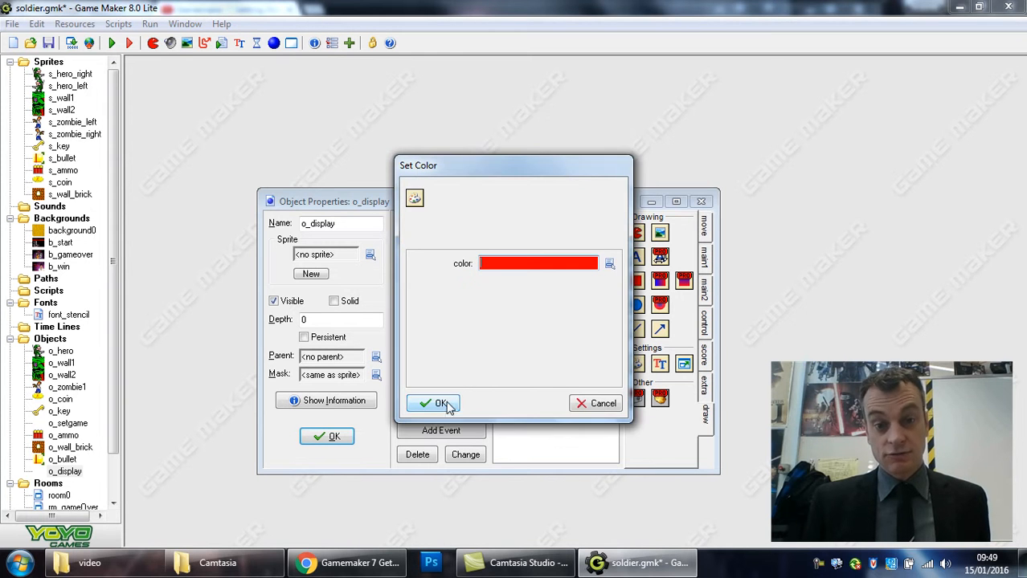
click(437, 404)
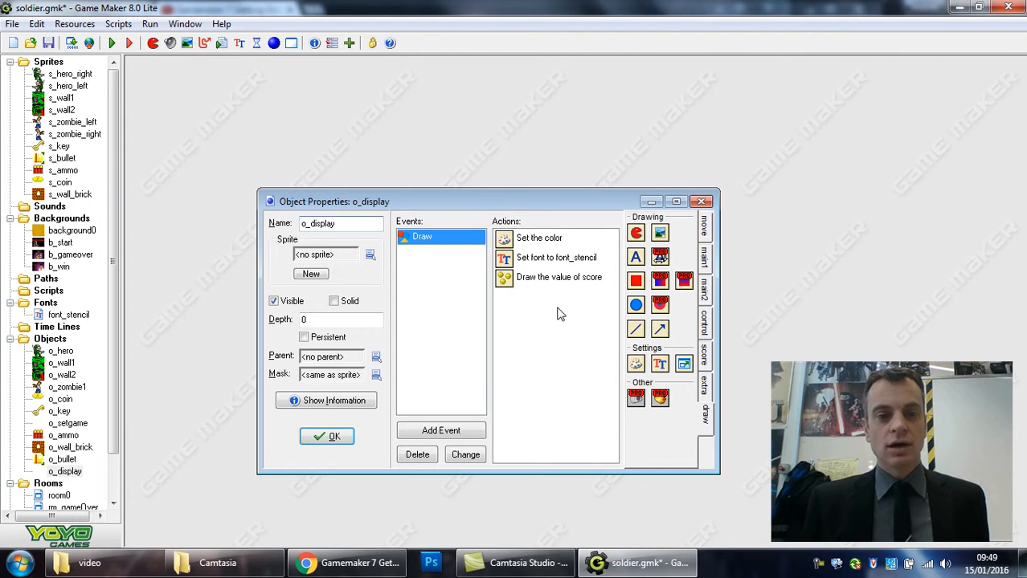
click(326, 436)
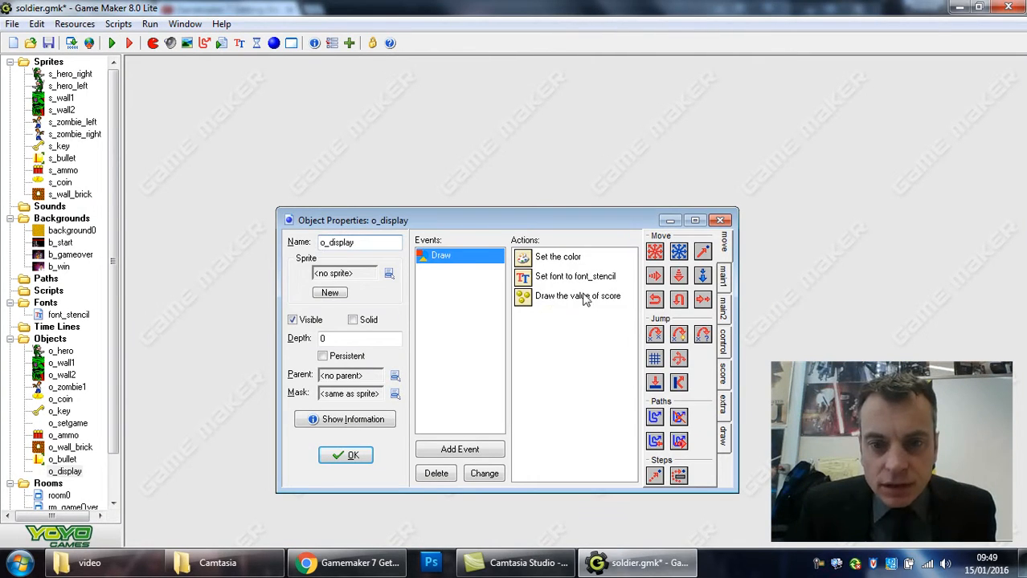
- Change the score-drawing action's y position to 2
double_click(578, 295)
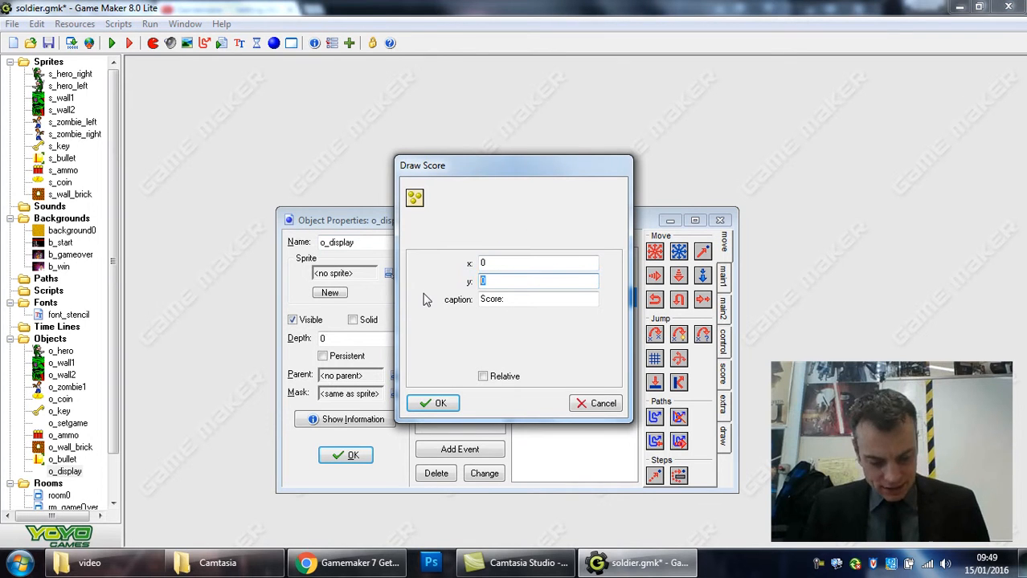
text(2)
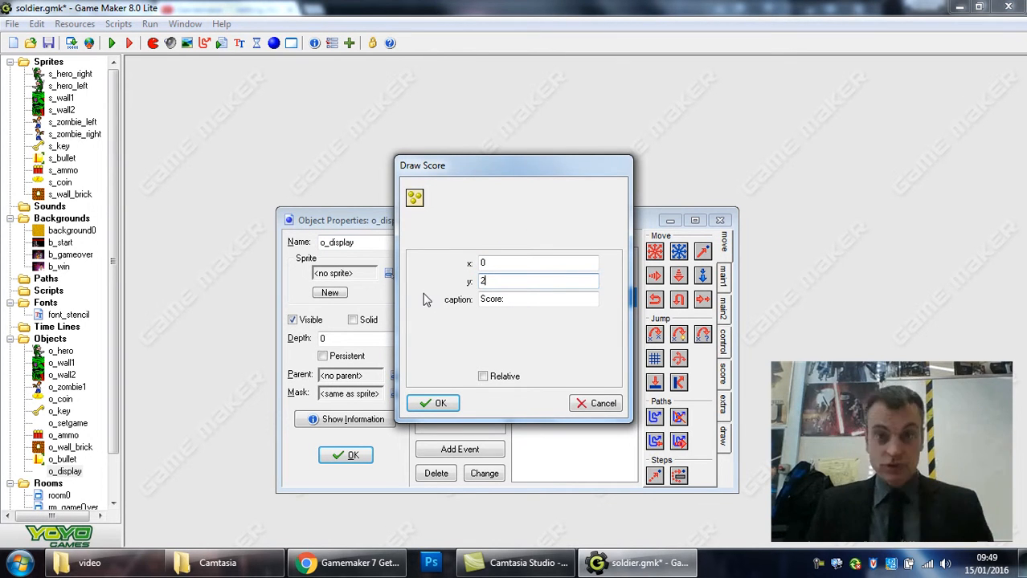
click(441, 403)
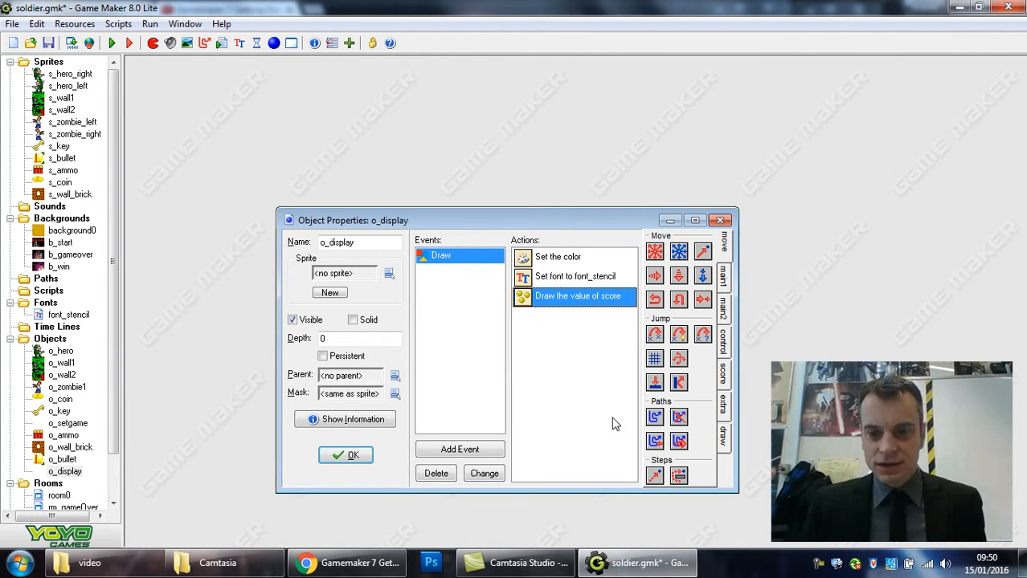
mouse_move(723, 390)
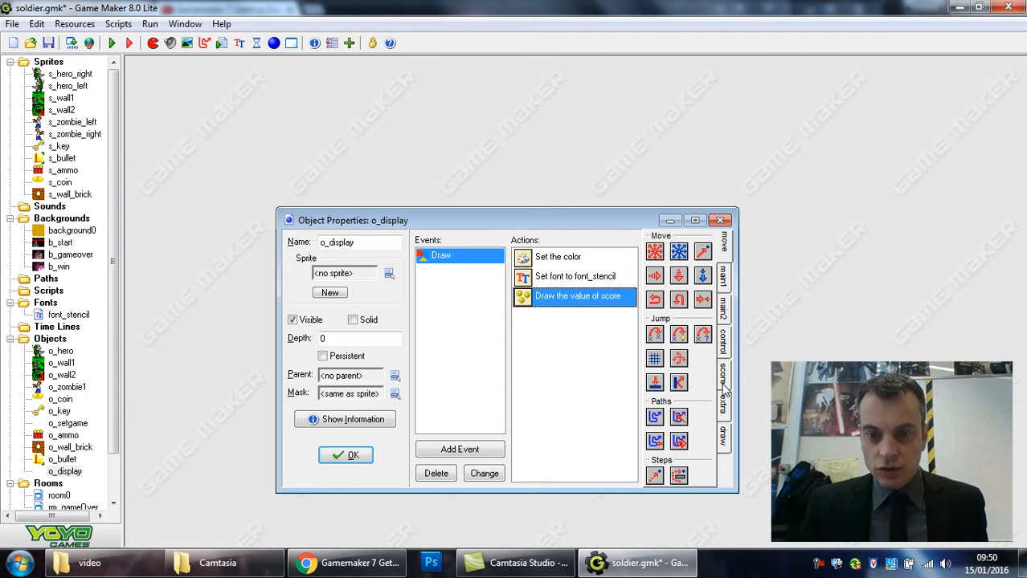
- Add a Draw Lives action at x 158, y 2 with caption 'Lives:'
click(723, 372)
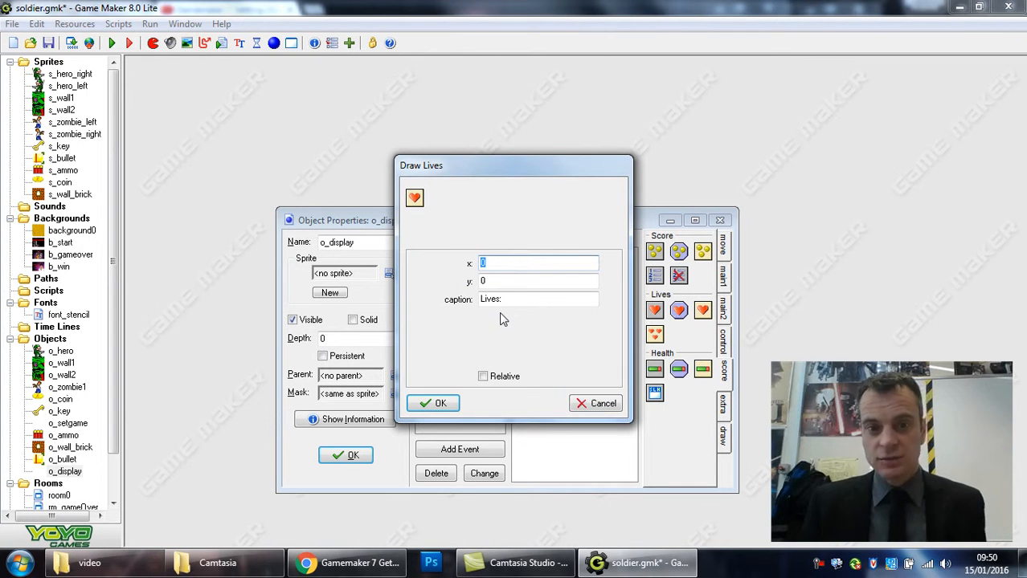
click(538, 281)
text(2)
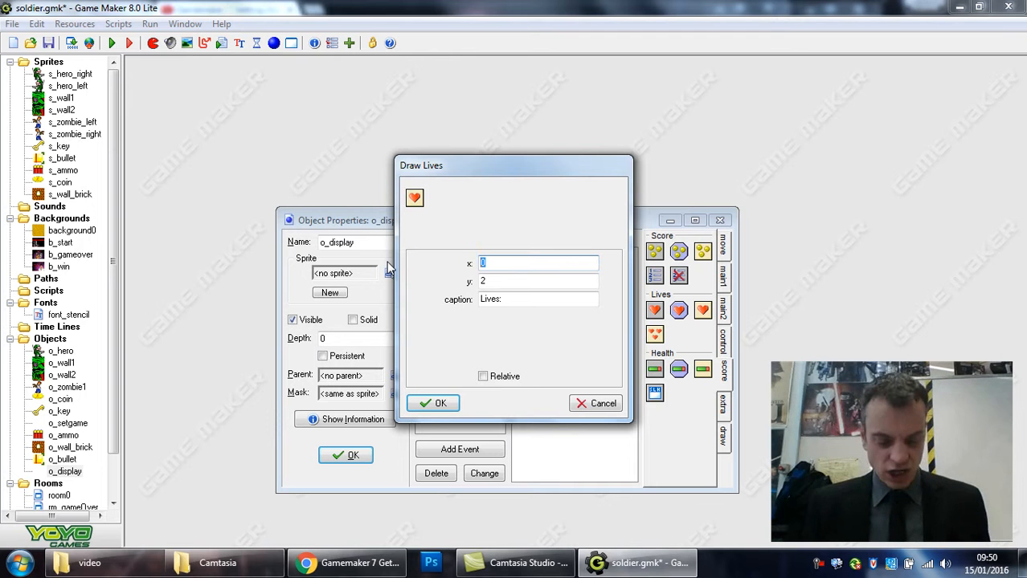
text(158)
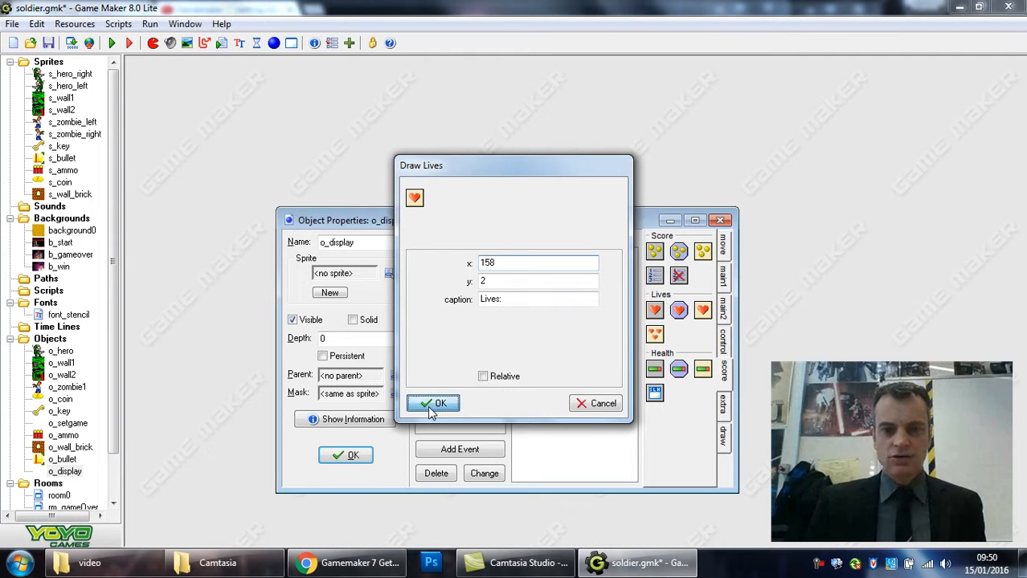
click(432, 404)
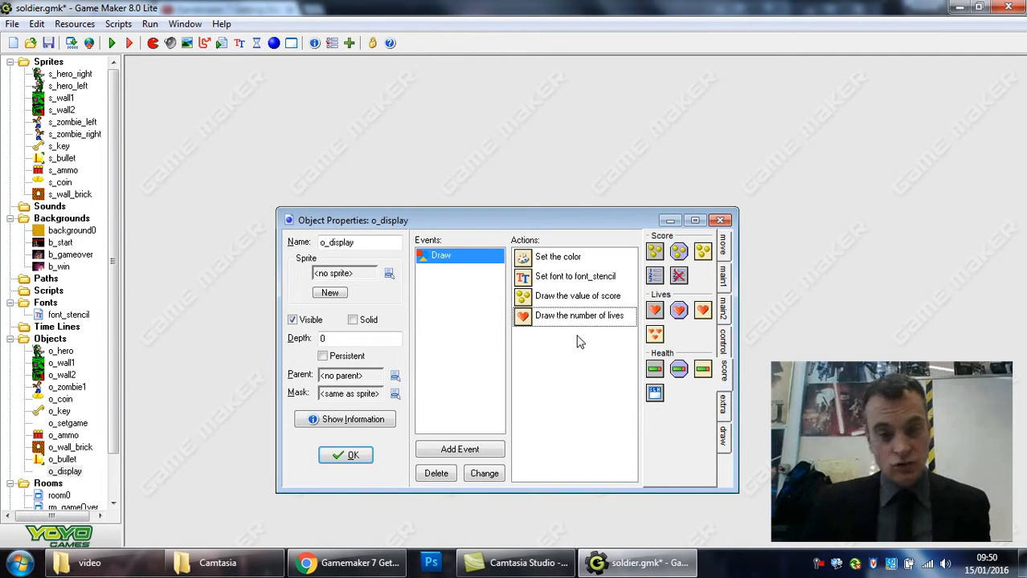
click(346, 455)
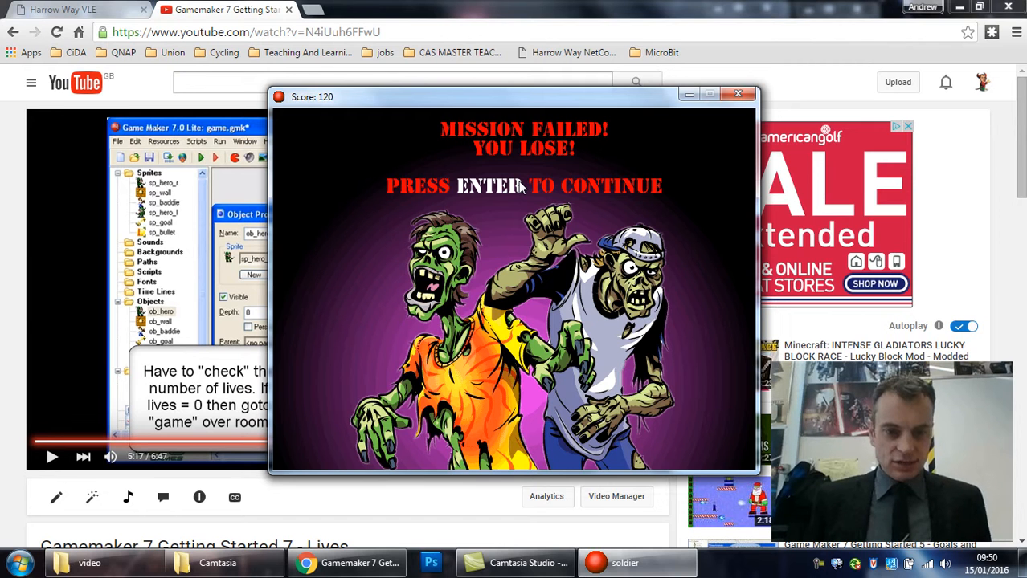
- Dismiss the Mission Failed screen showing score 120 to close the test game
click(637, 563)
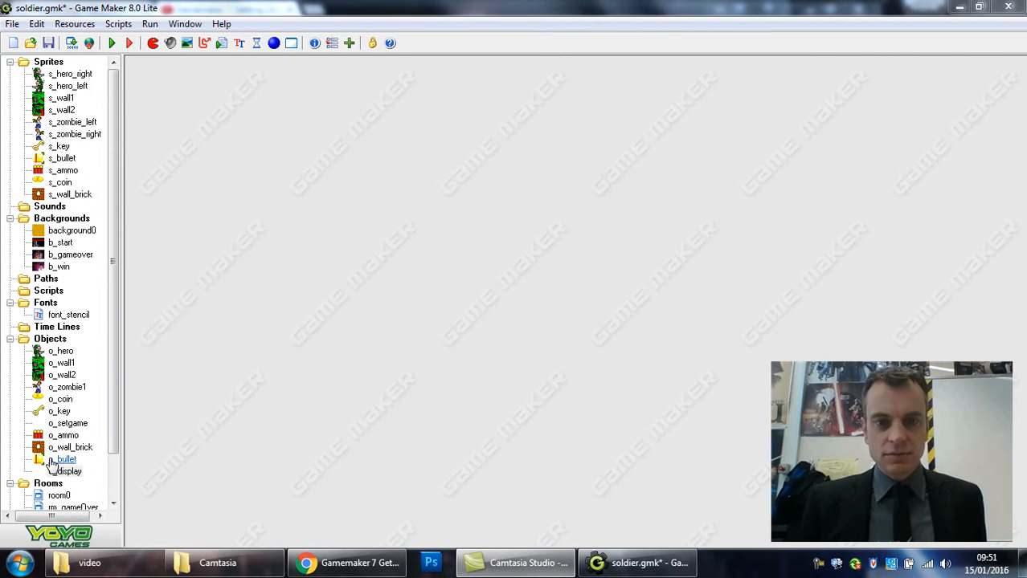
- Reopen o_bullet and o_display to review the zombie-collision score and Draw actions
double_click(63, 459)
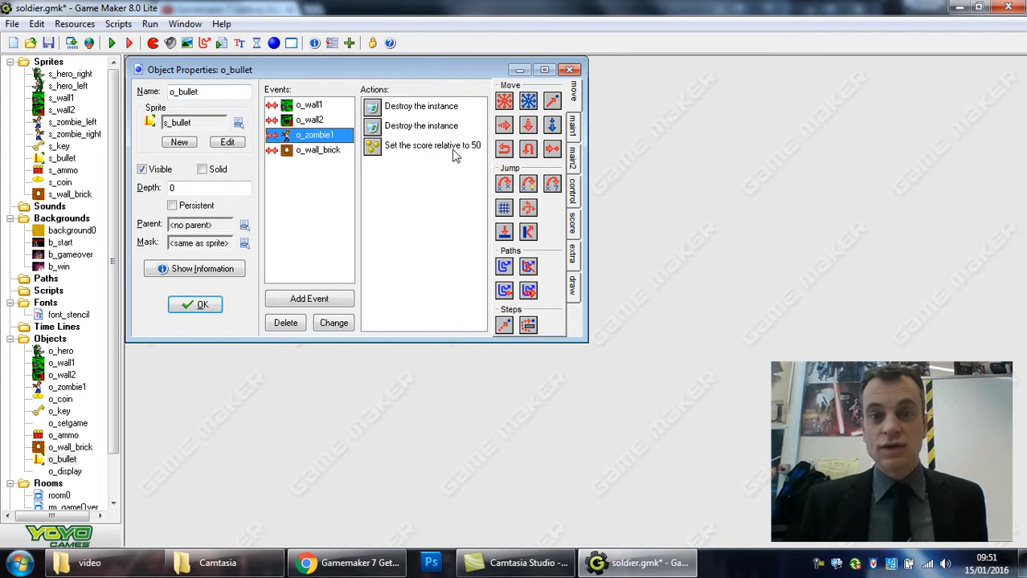
mouse_move(472, 158)
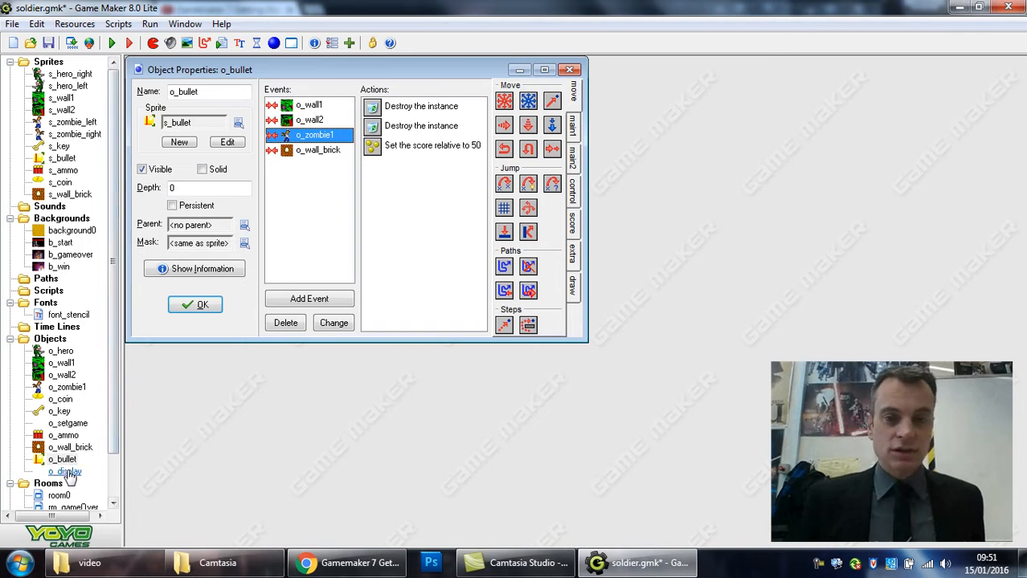
double_click(64, 471)
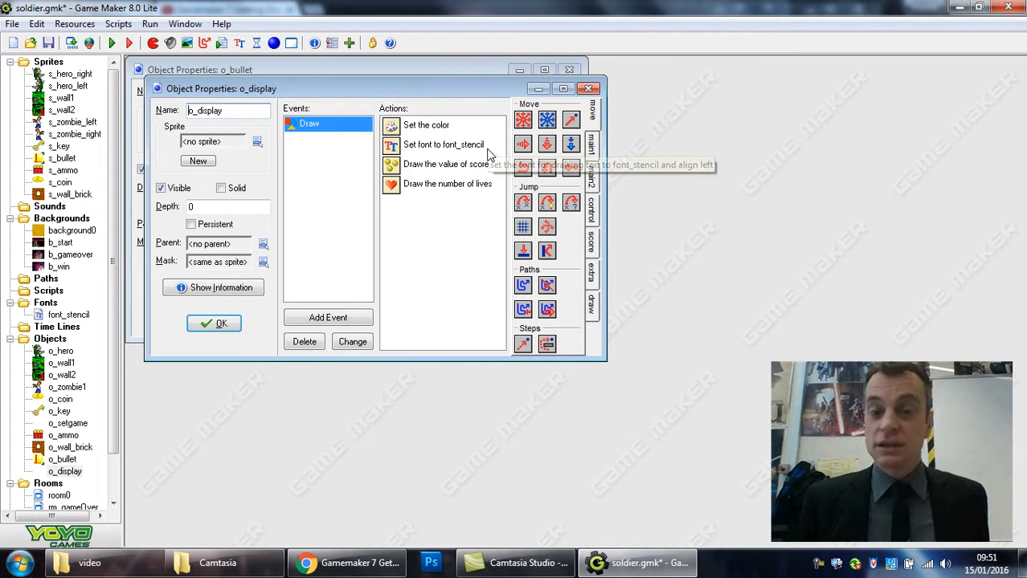
mouse_move(448, 153)
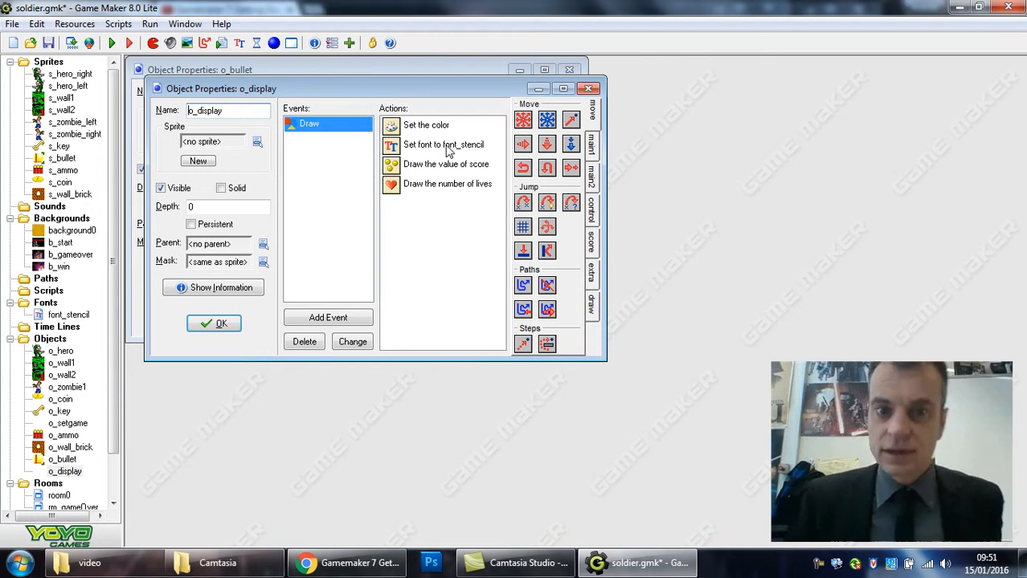
mouse_move(447, 184)
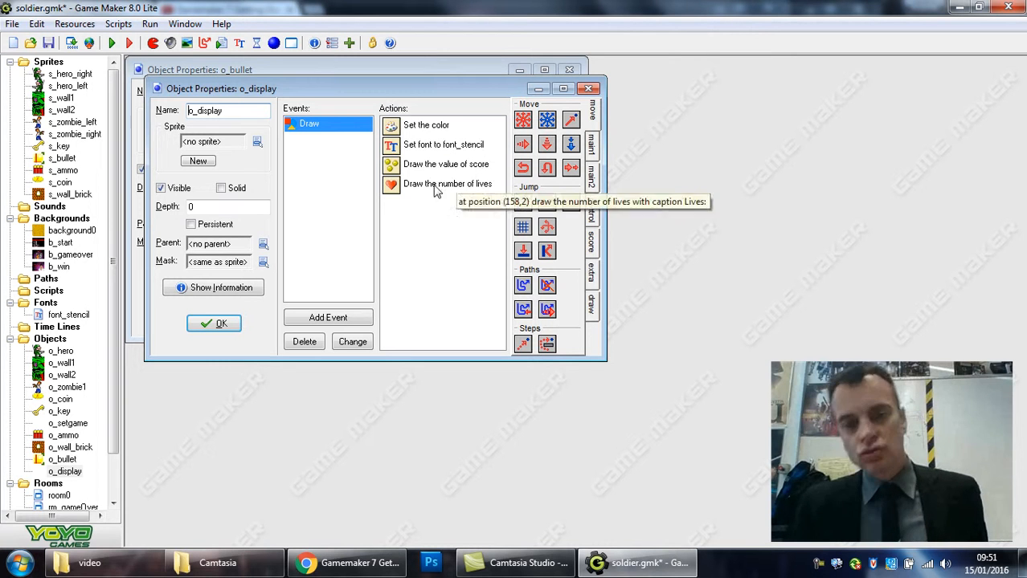